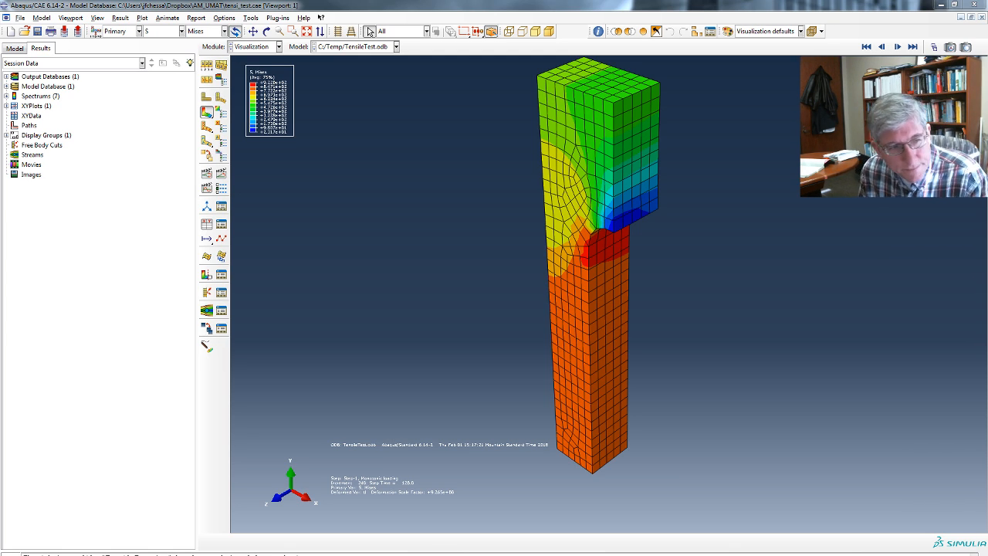
mouse_move(581, 304)
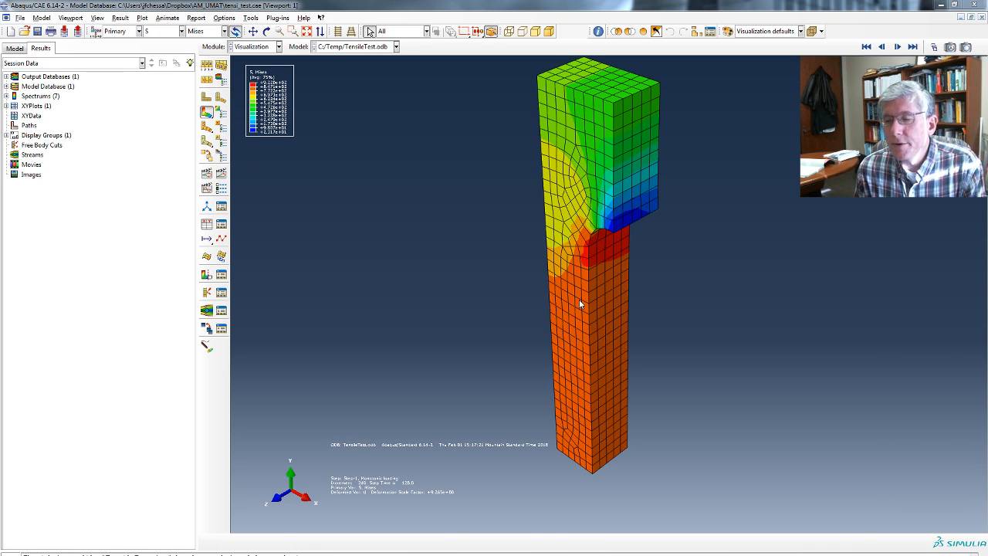
mouse_move(466, 299)
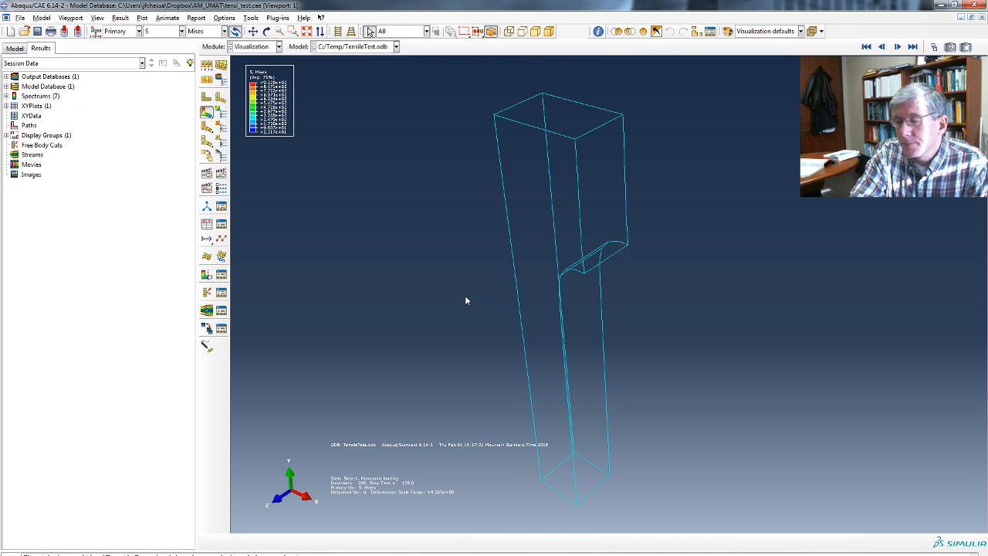
Inspect the deformed specimen's von Mises contour and start creating XY data.
click(255, 31)
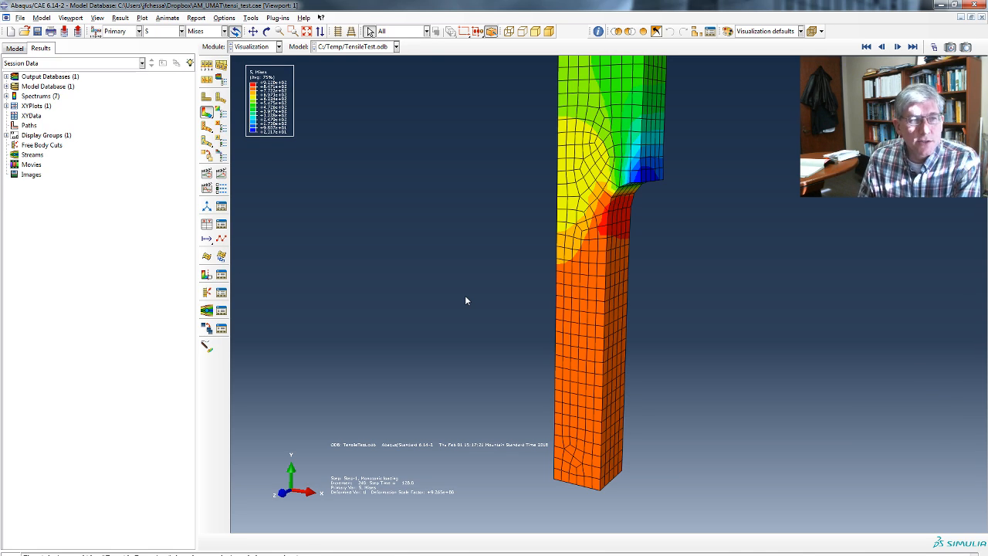
mouse_move(608, 505)
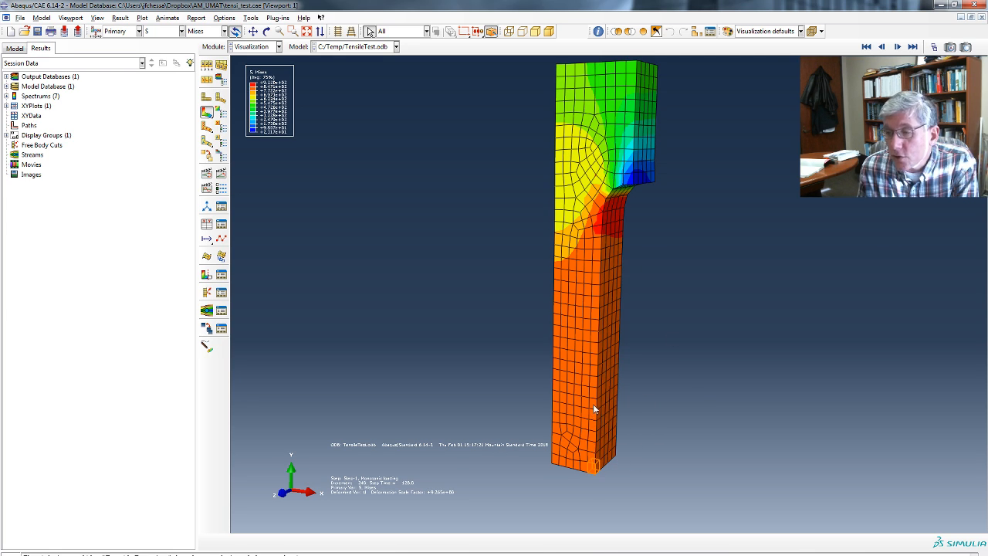
mouse_move(591, 471)
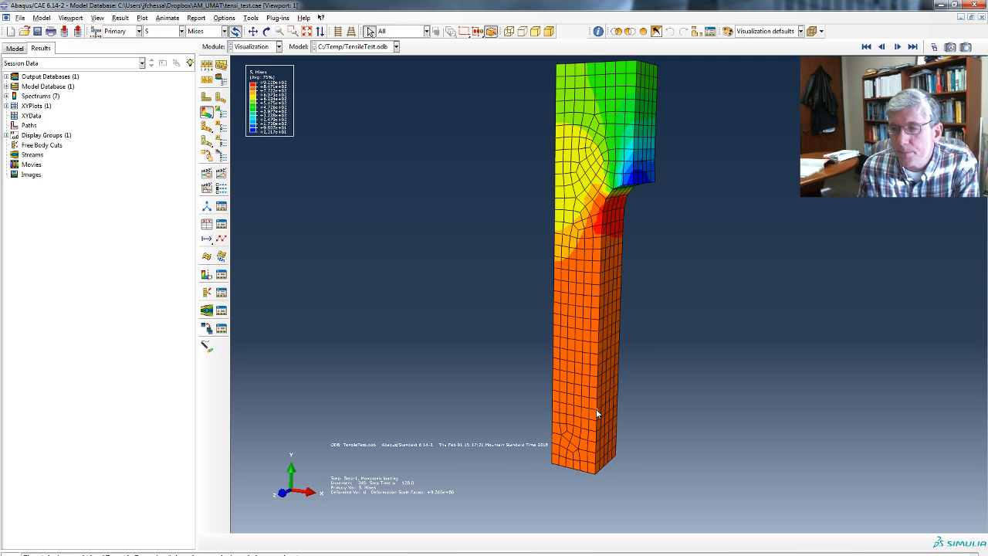
mouse_move(336, 389)
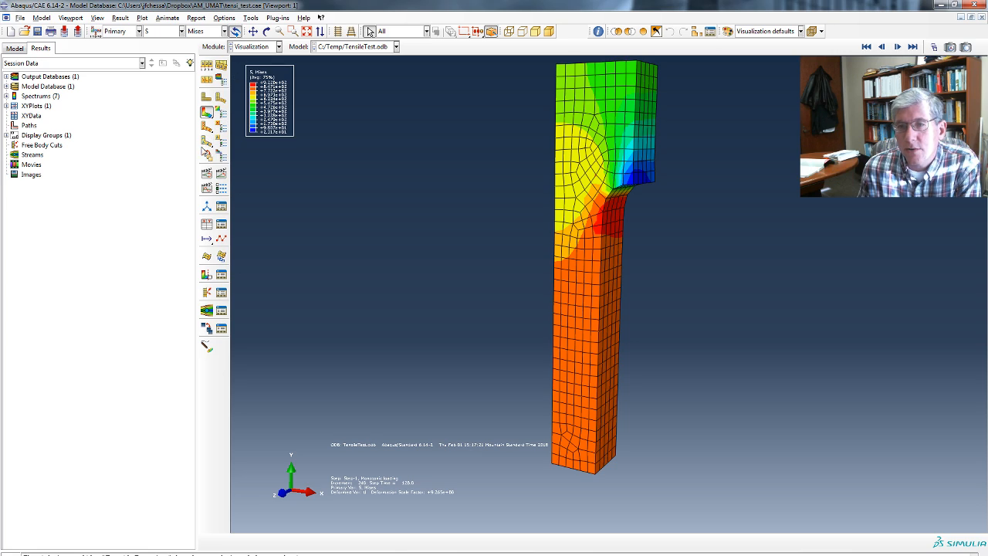
mouse_move(207, 225)
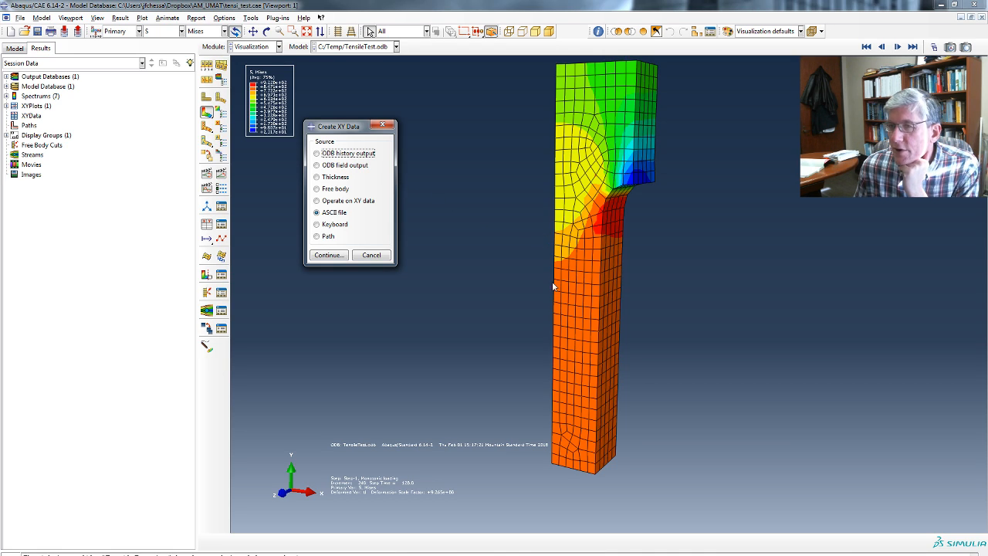
Choose ODB field output as the XY data source and continue.
click(317, 164)
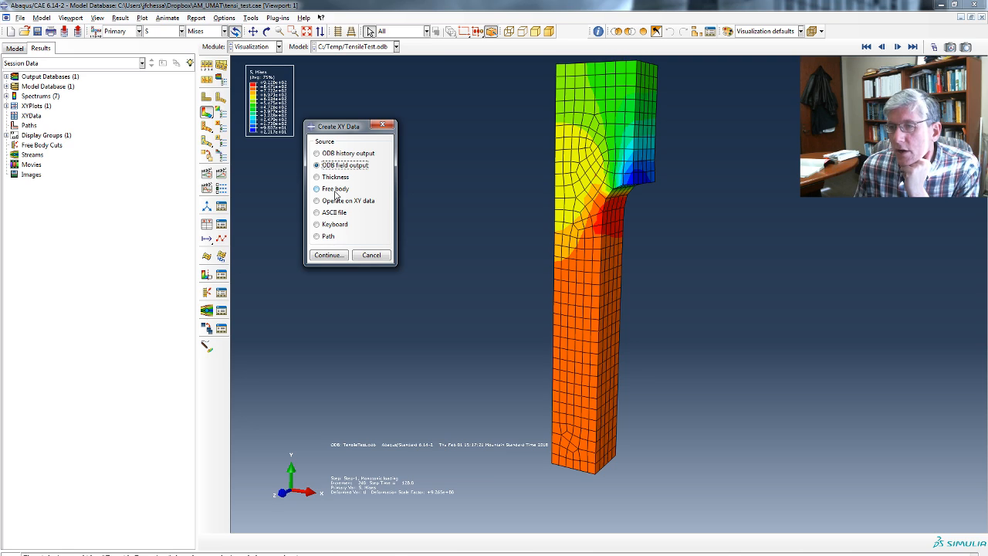
mouse_move(570, 167)
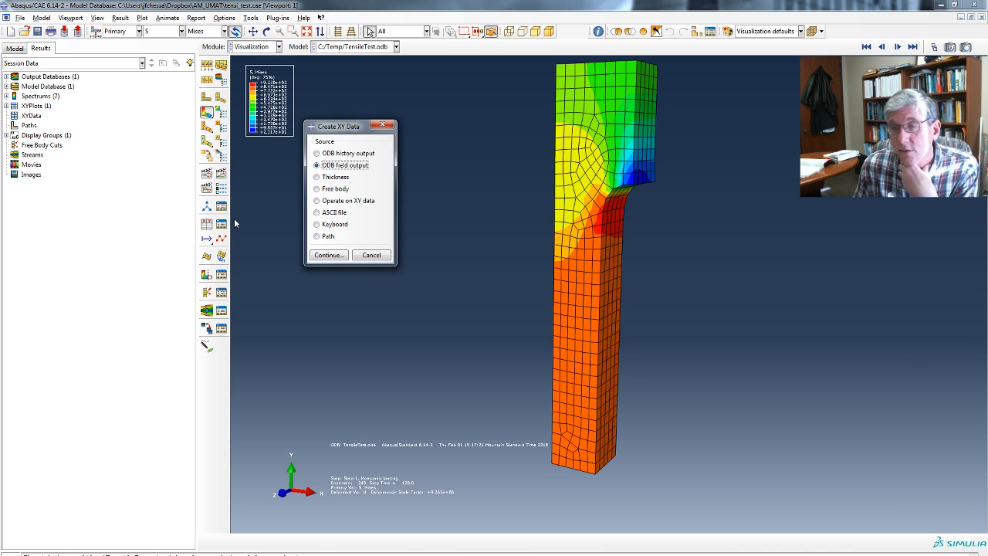
click(328, 255)
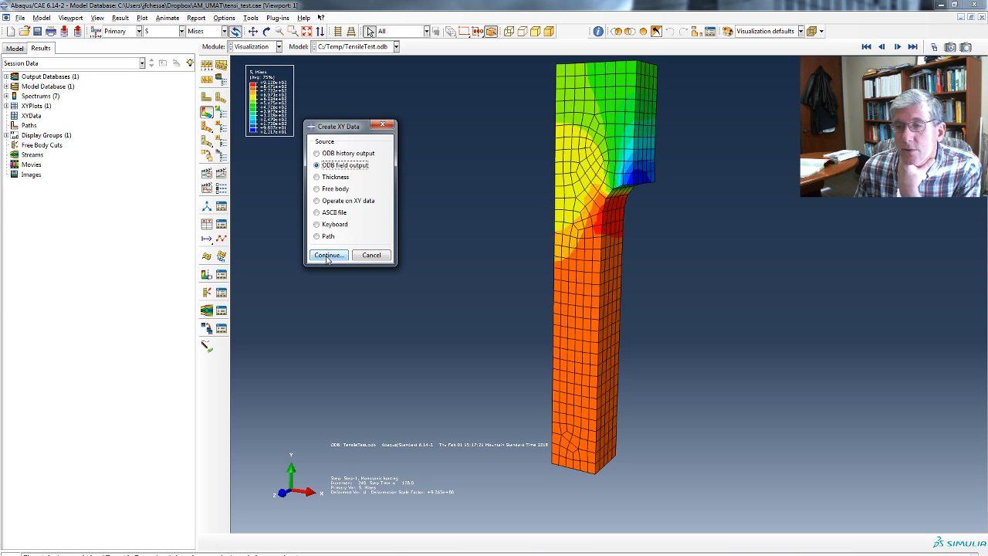
click(328, 255)
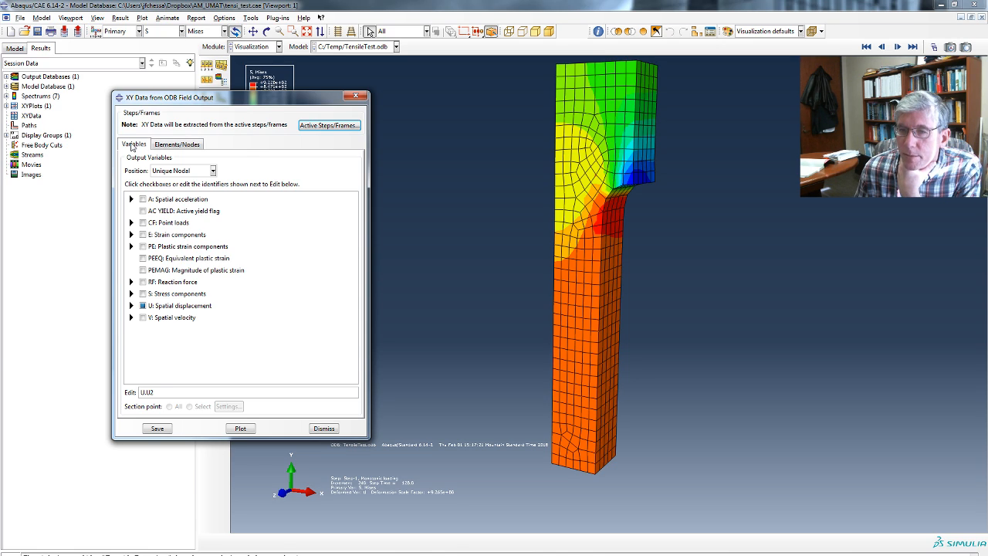
Add CF, E and PE to the U2 extraction, then show node selection.
click(143, 223)
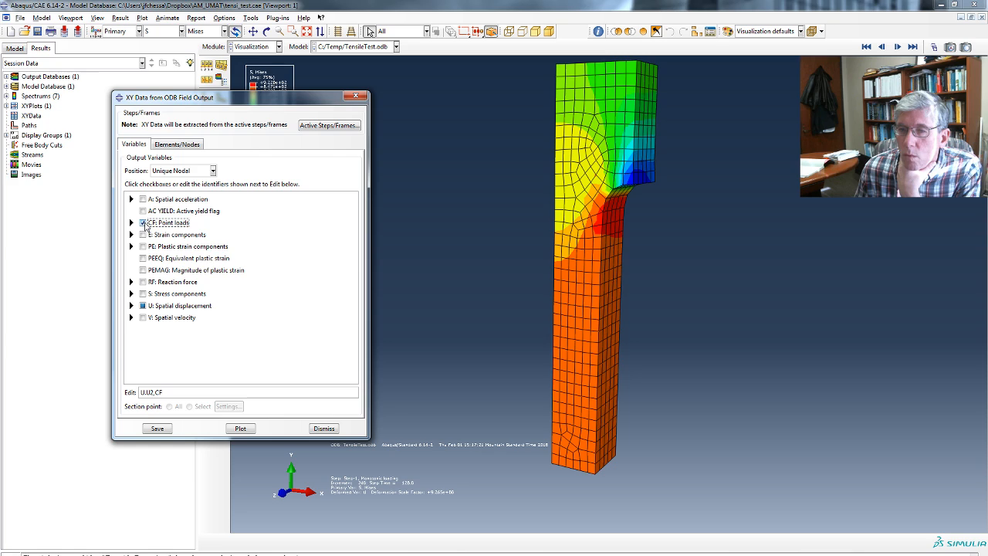
click(143, 246)
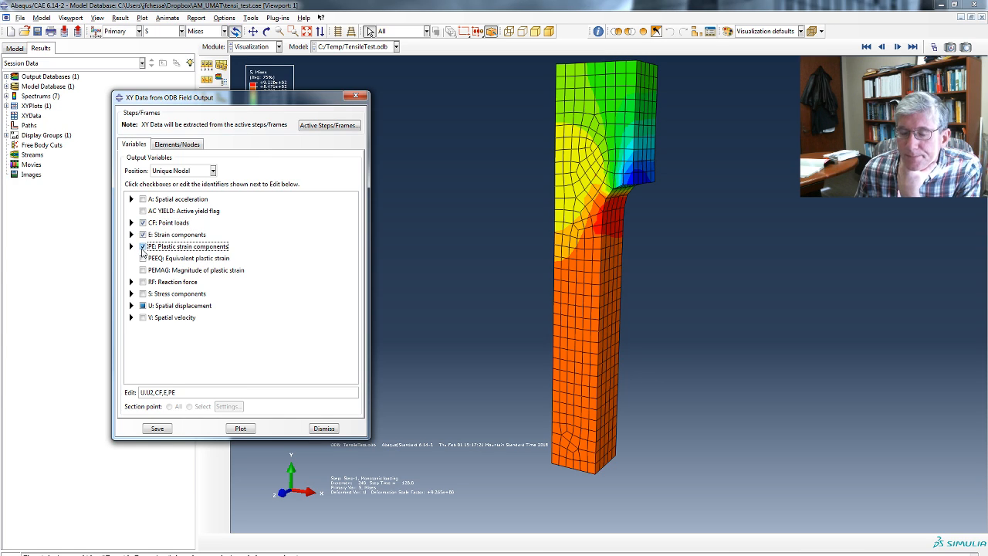
click(176, 144)
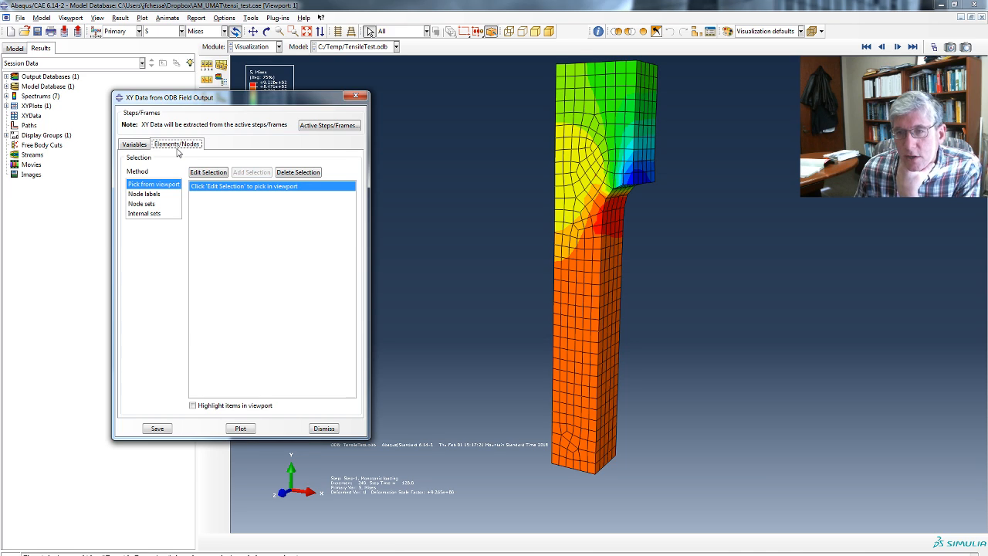
mouse_move(158, 203)
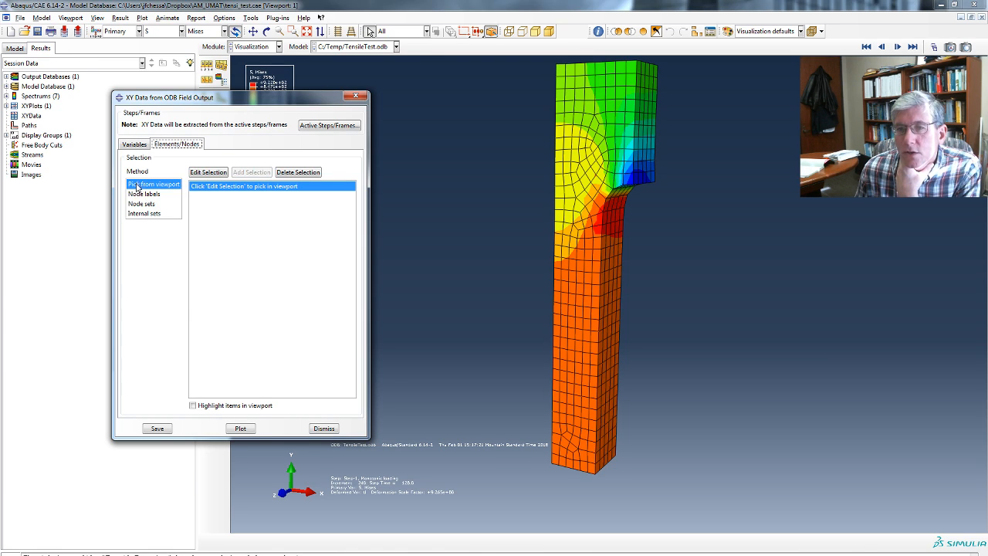
Compare internal and named node sets, settling on Pick from viewport.
click(146, 214)
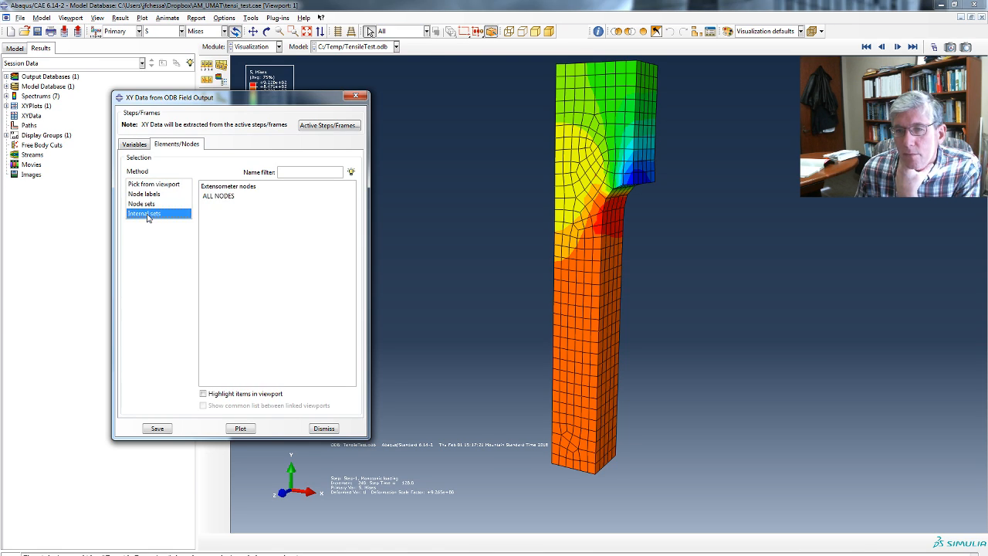
click(153, 184)
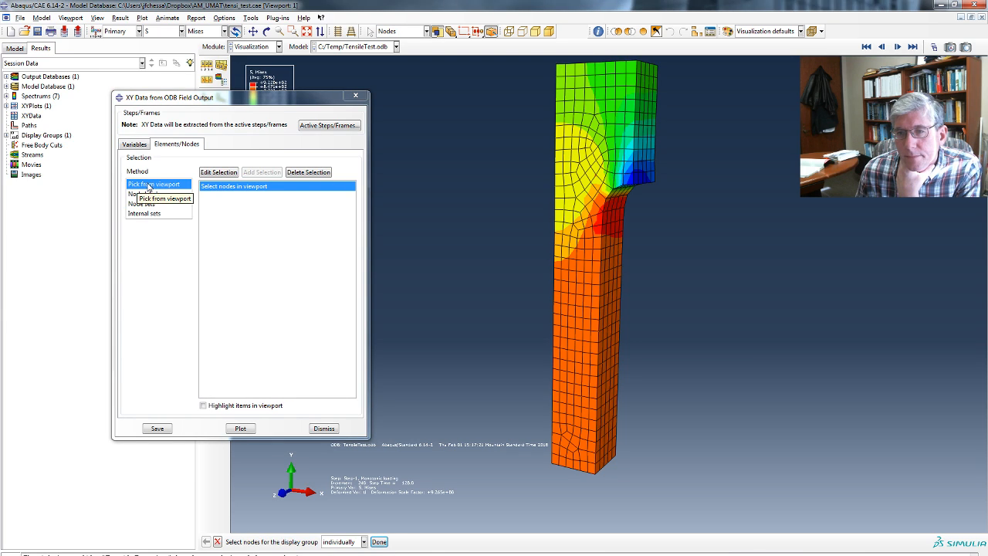
click(143, 203)
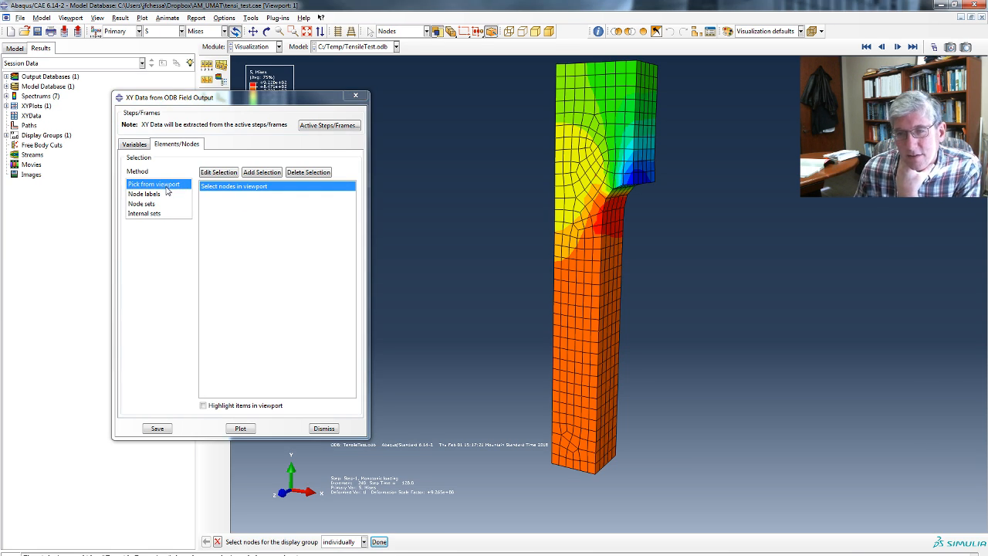
mouse_move(154, 184)
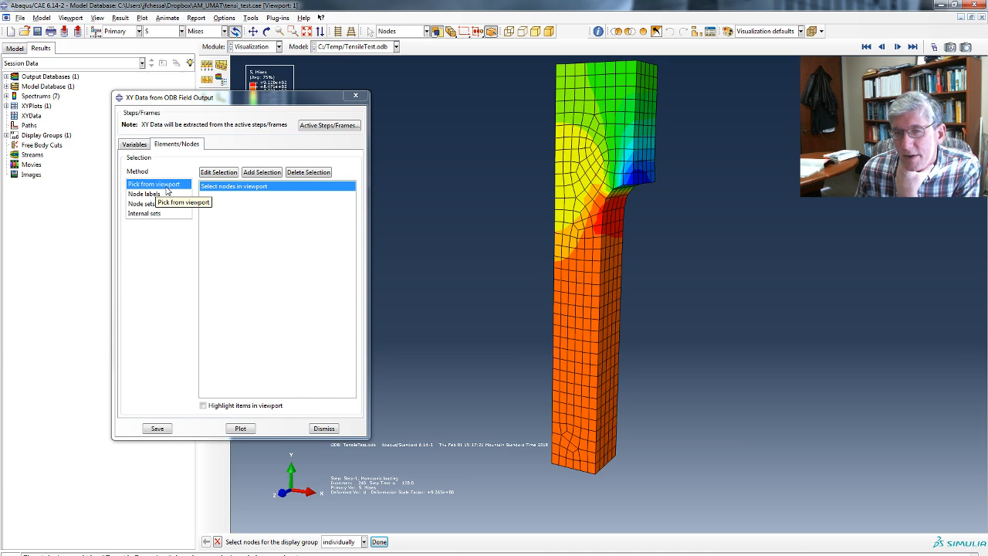
click(142, 203)
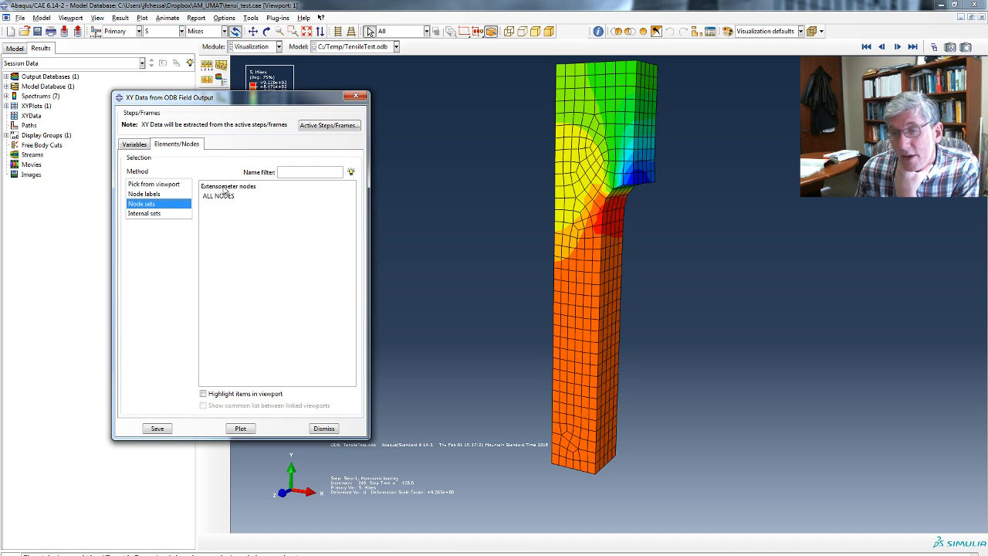
click(154, 184)
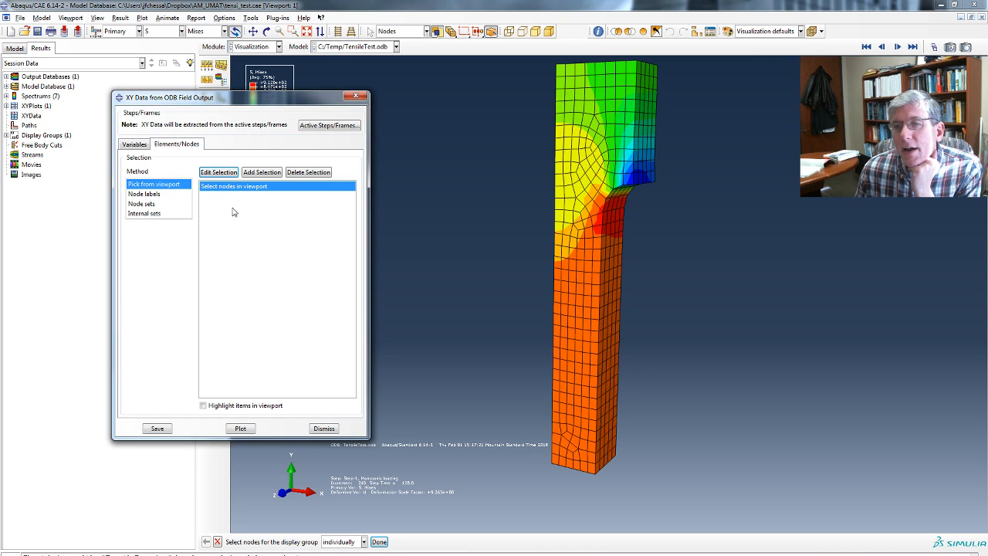
mouse_move(594, 470)
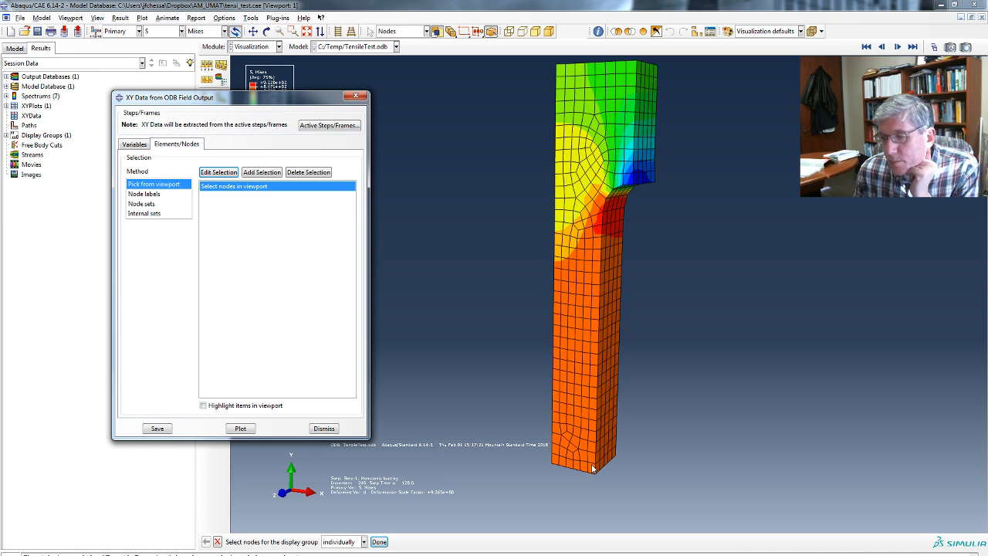
mouse_move(596, 433)
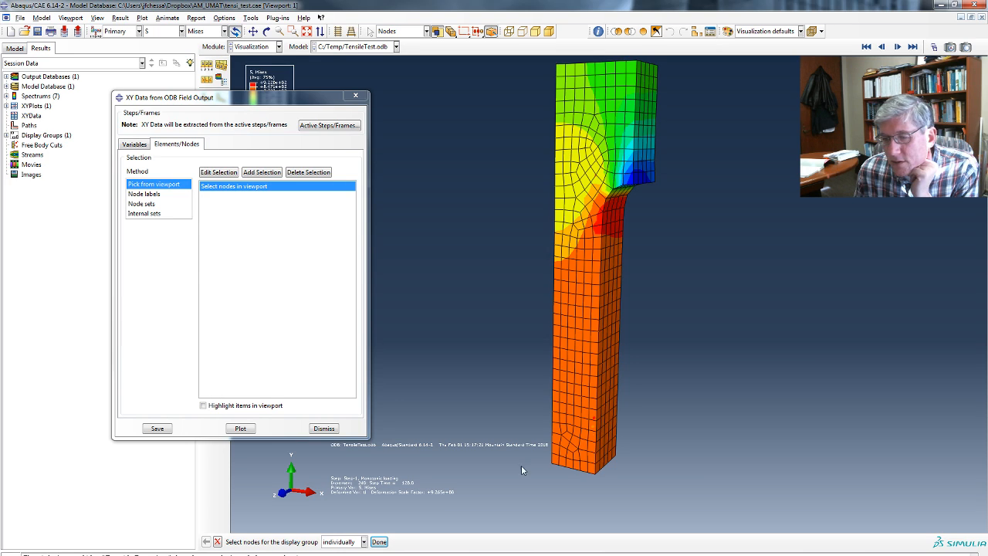
mouse_move(601, 428)
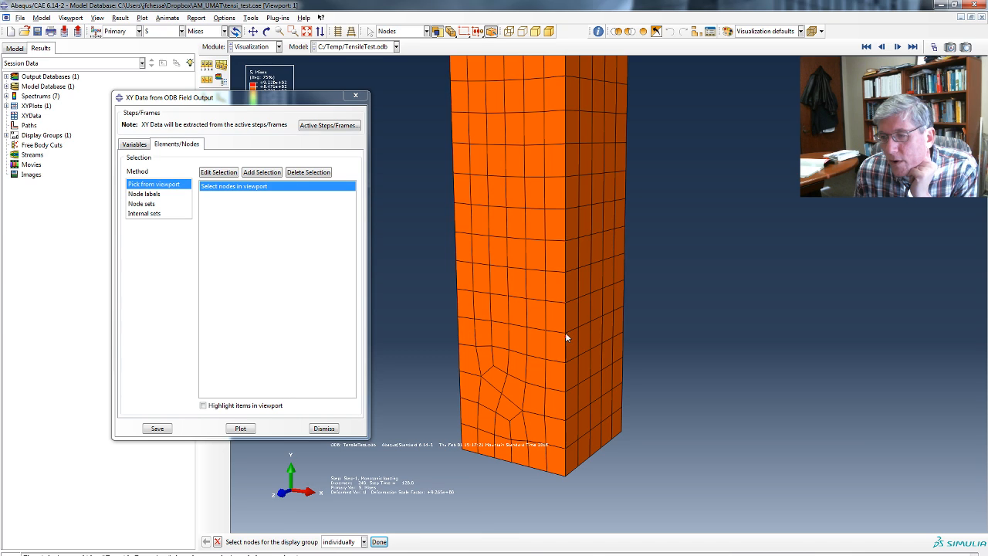
mouse_move(566, 480)
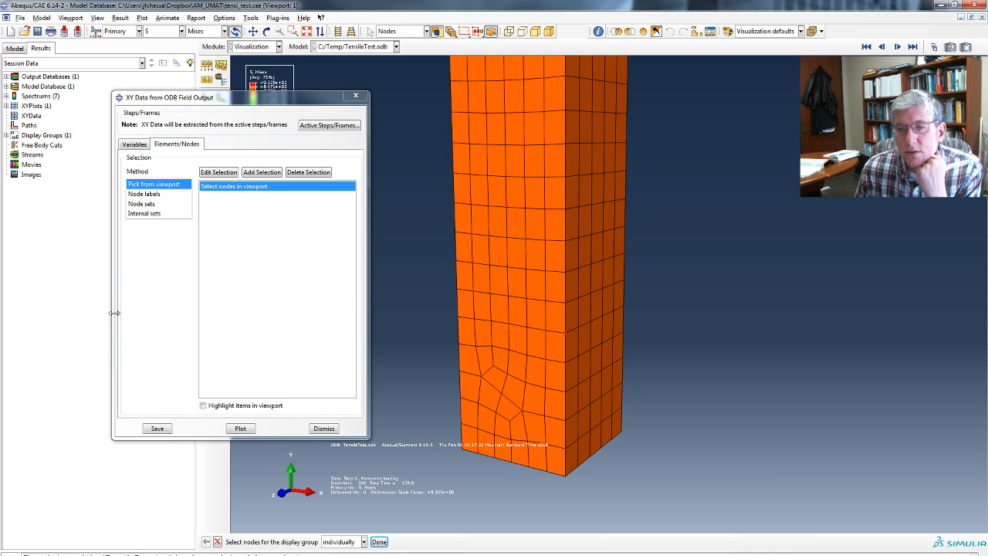
mouse_move(165, 347)
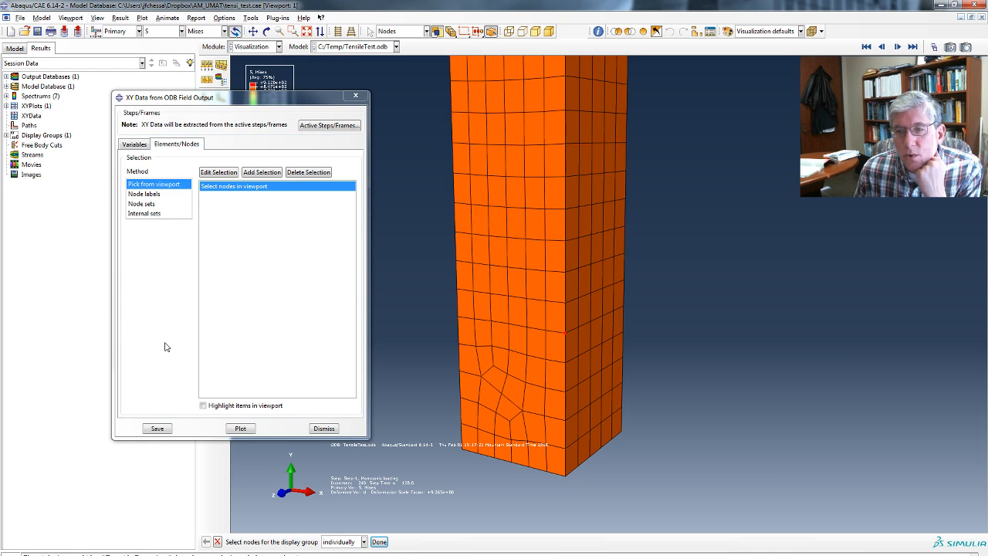
mouse_move(171, 295)
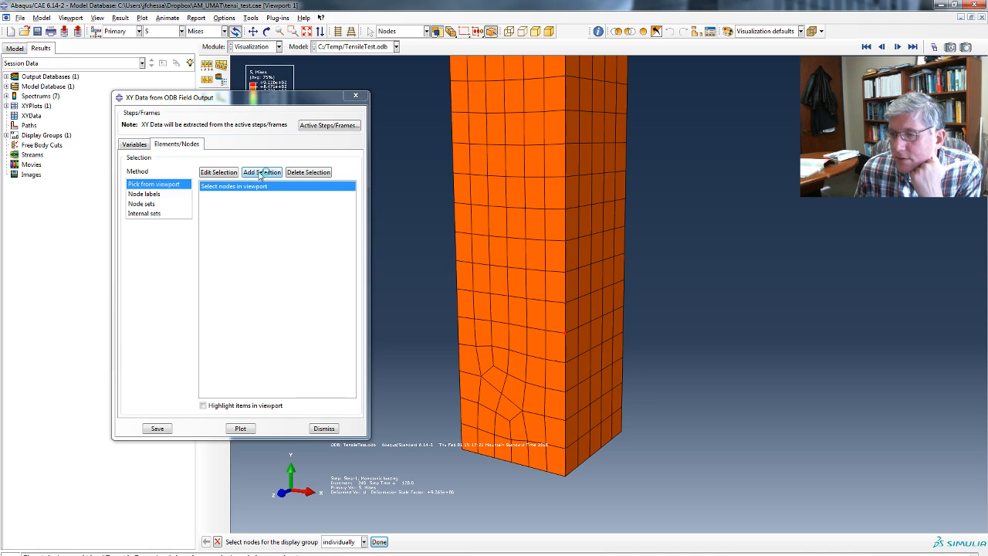
Remove the extra selection row and pick one node on the lower specimen.
click(261, 171)
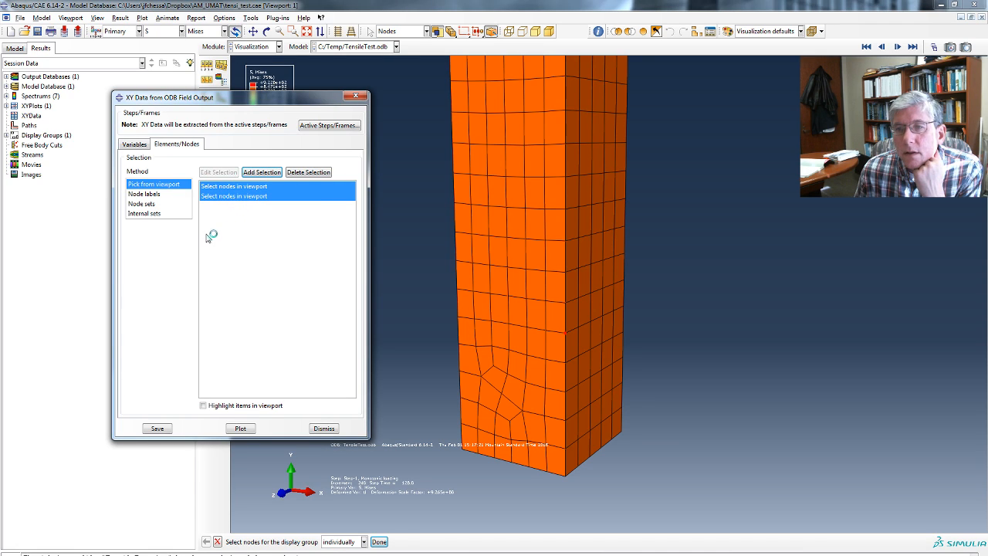
mouse_move(187, 271)
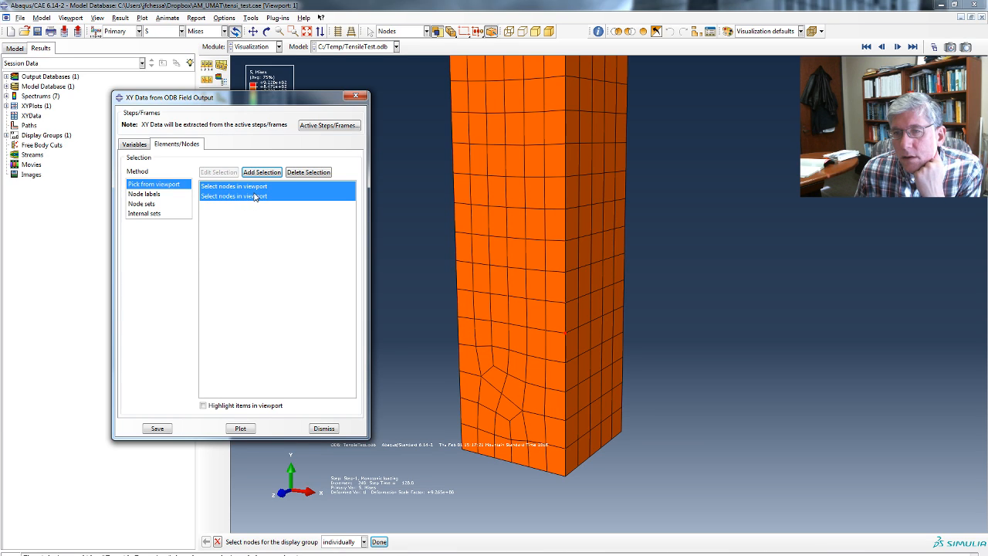
click(234, 186)
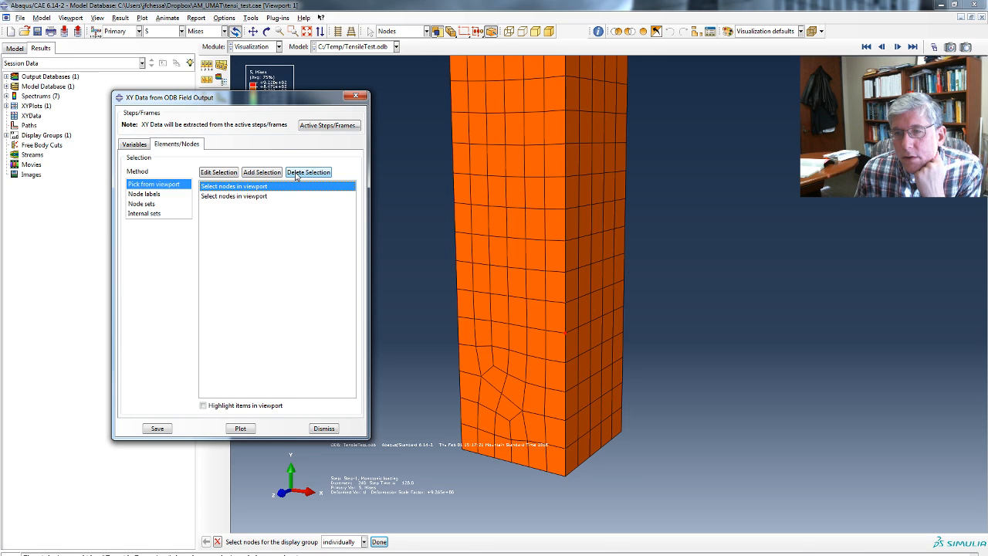
click(308, 171)
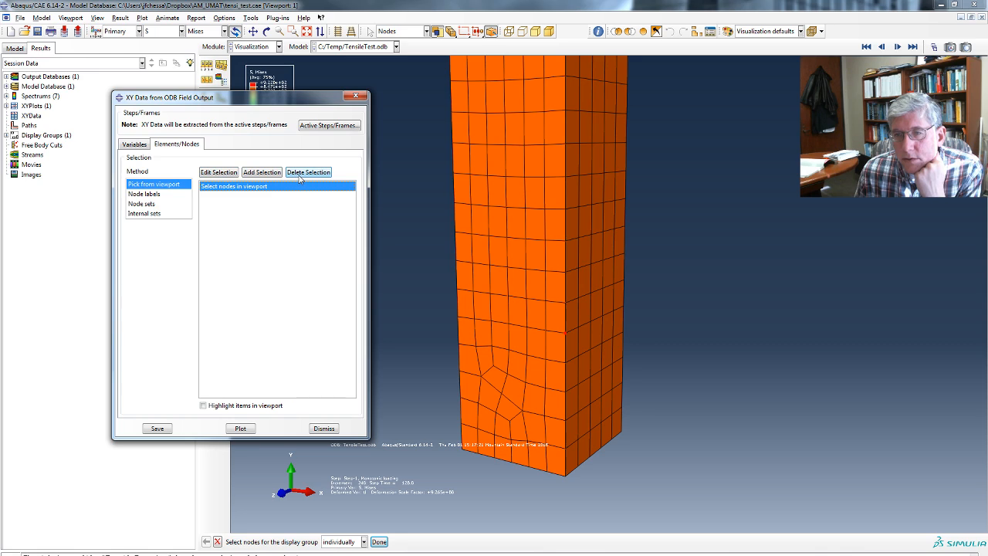
click(309, 171)
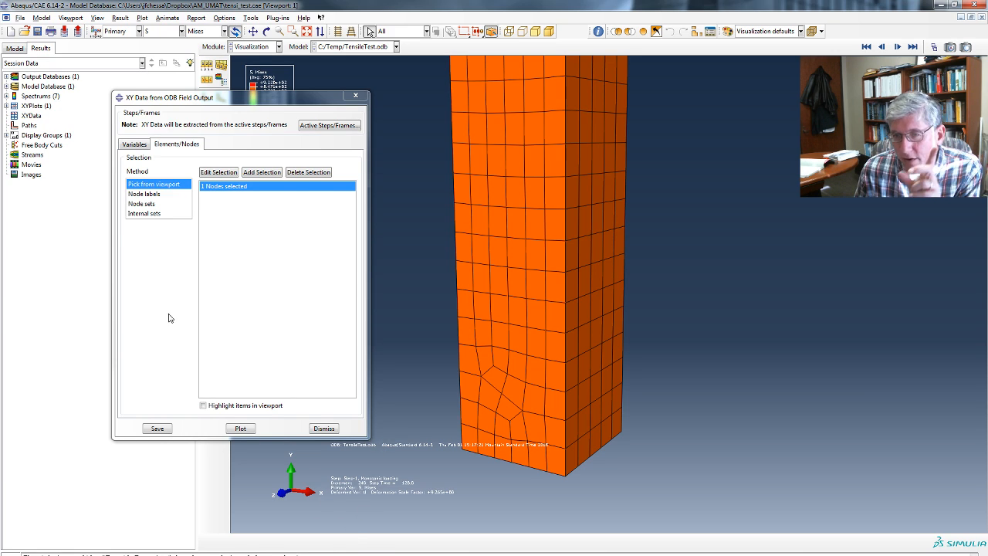
mouse_move(234, 201)
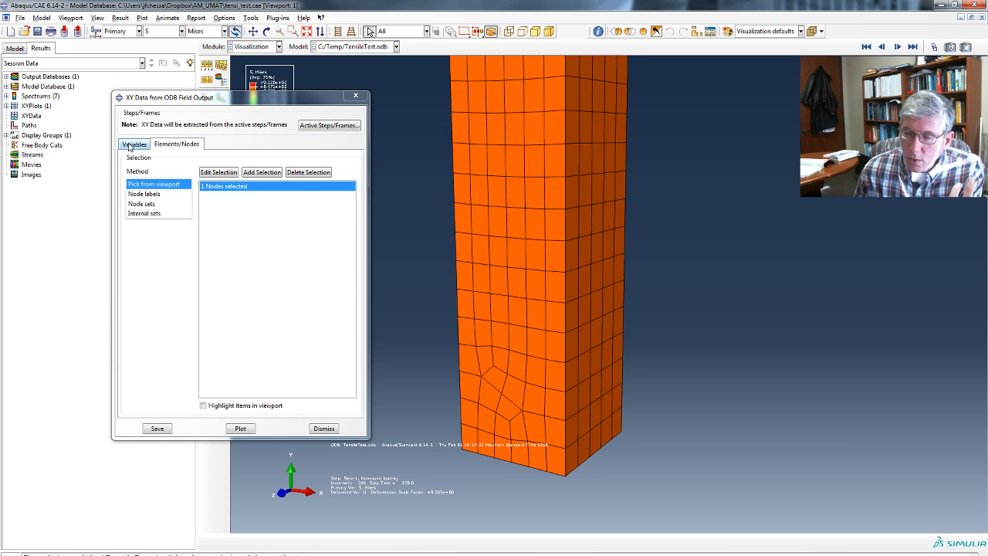
Uncheck CF, E and PE, leaving only U2 displacement.
click(134, 143)
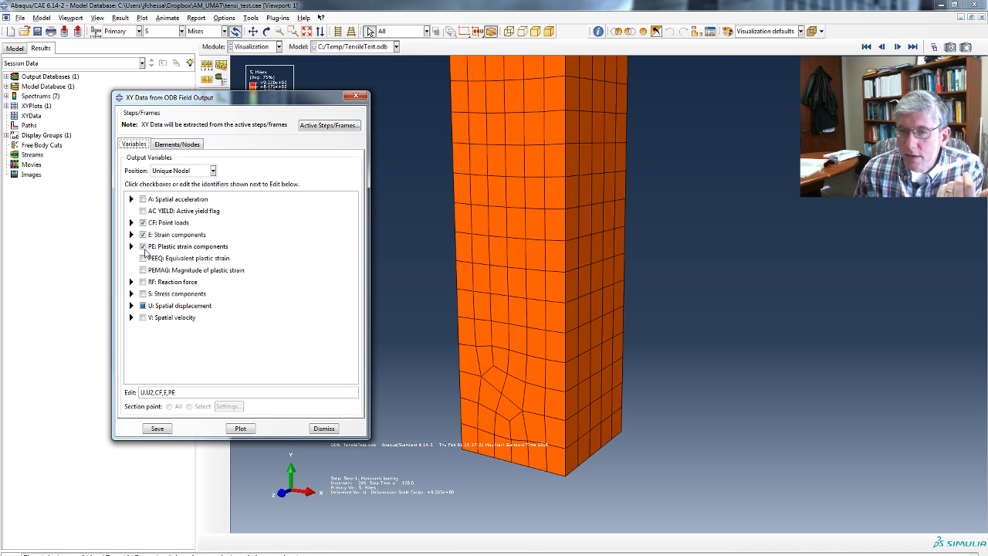
click(132, 305)
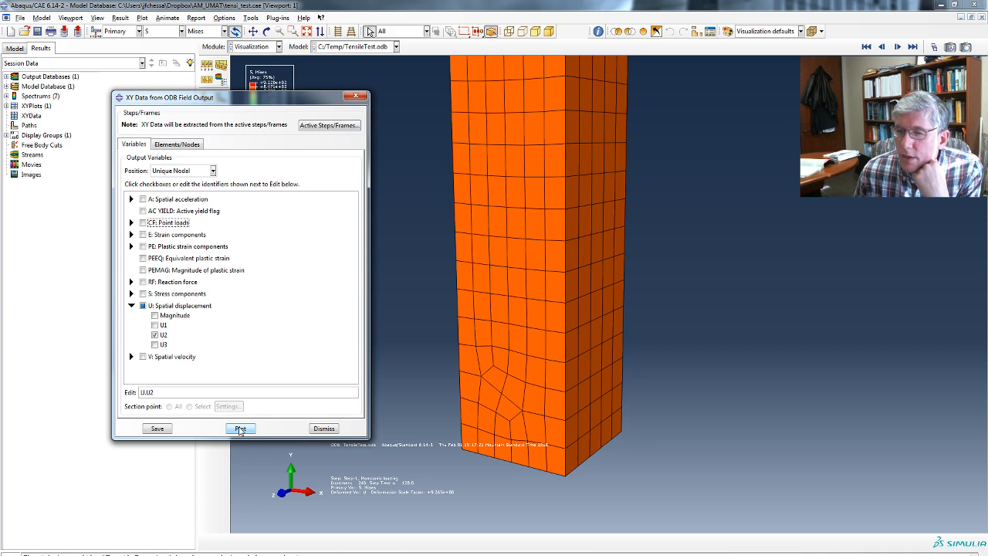
Plot the node's U2 displacement versus time and save it with default names.
click(240, 428)
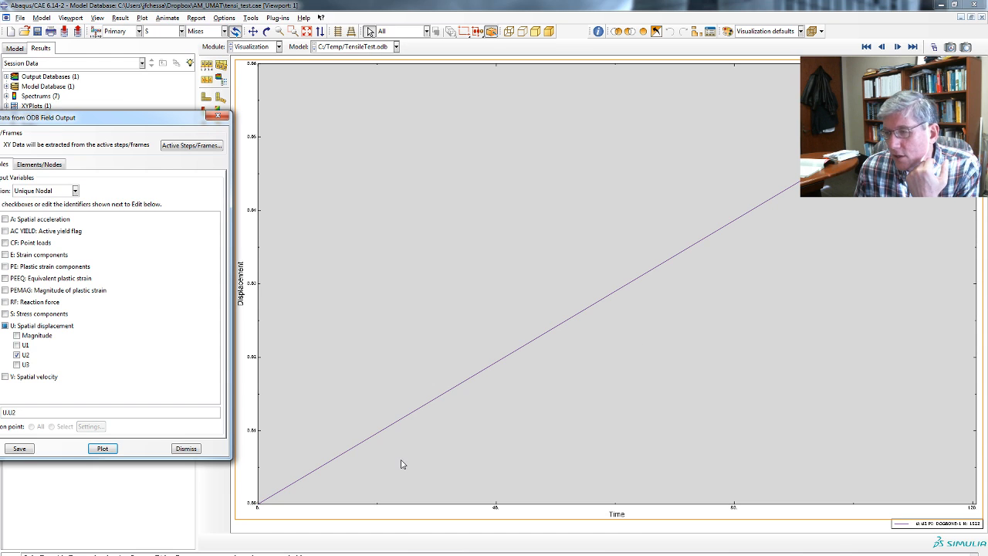
mouse_move(660, 302)
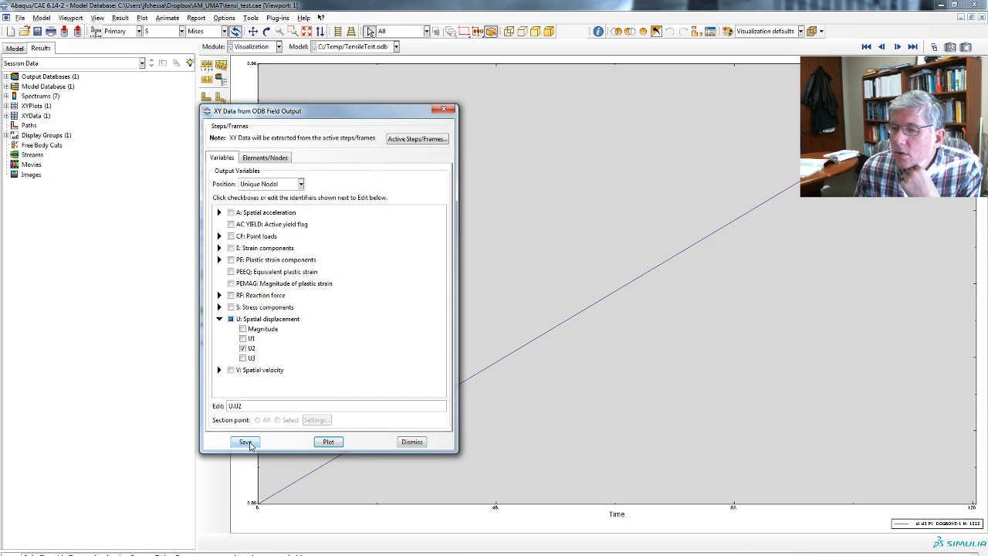
click(245, 442)
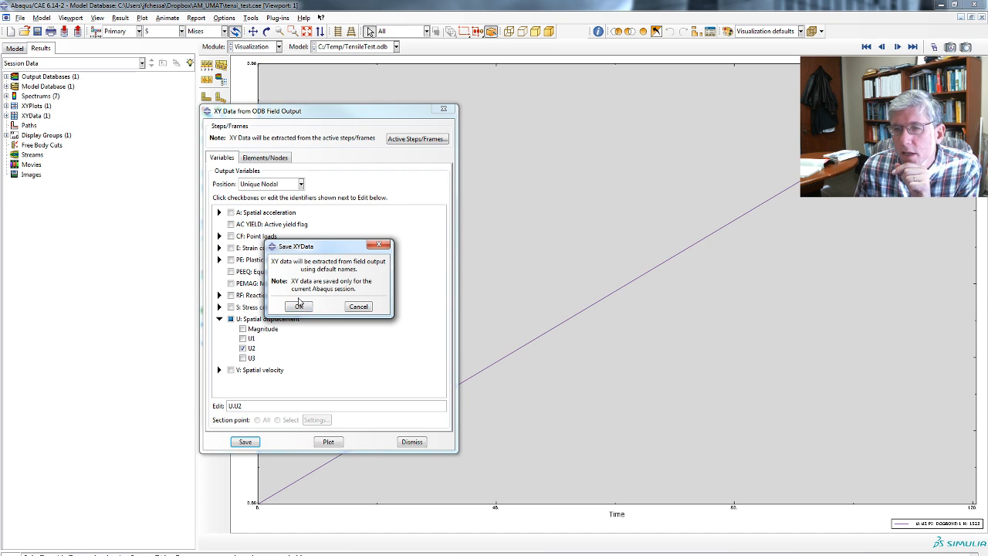
mouse_move(315, 271)
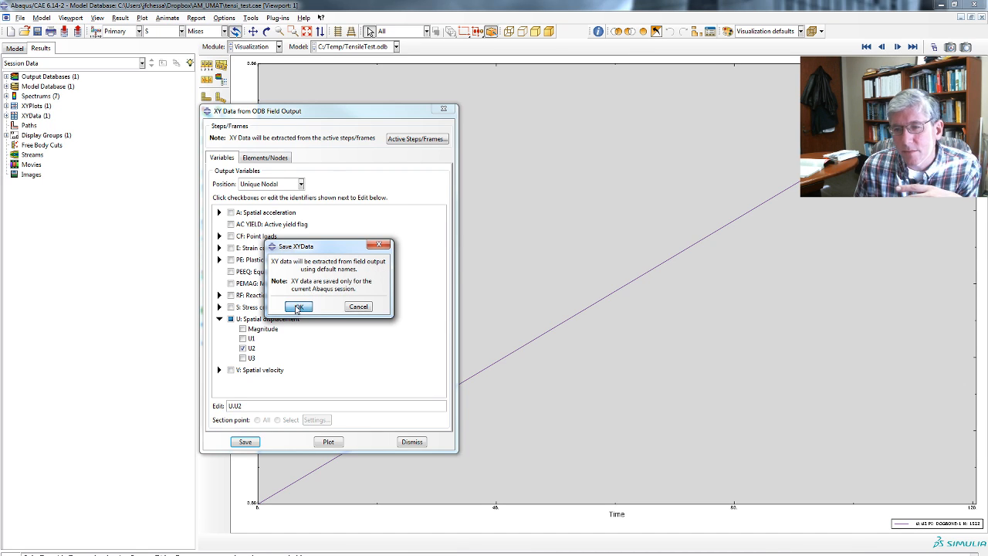
click(300, 307)
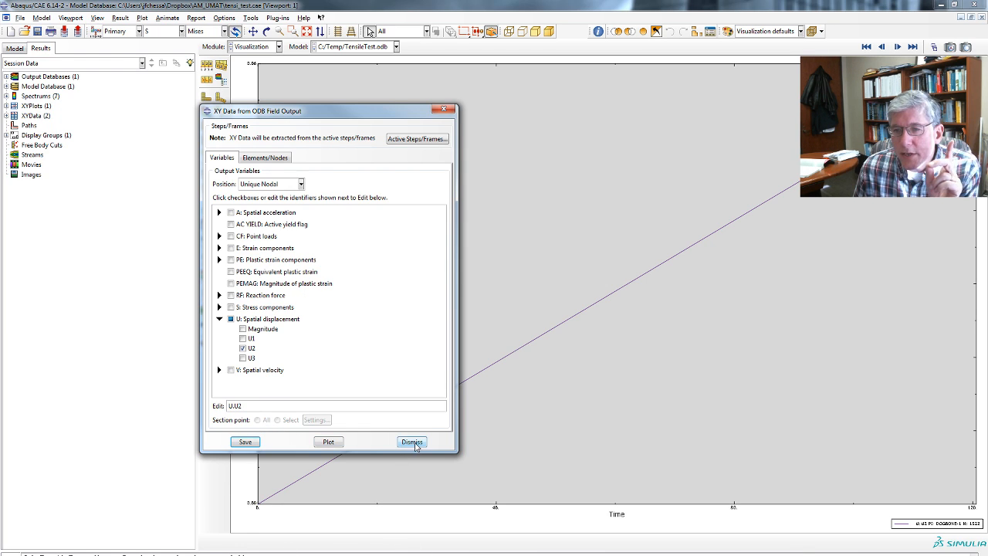
Close the extraction dialog and select the second U:U2 dataset for node 1522.
click(411, 442)
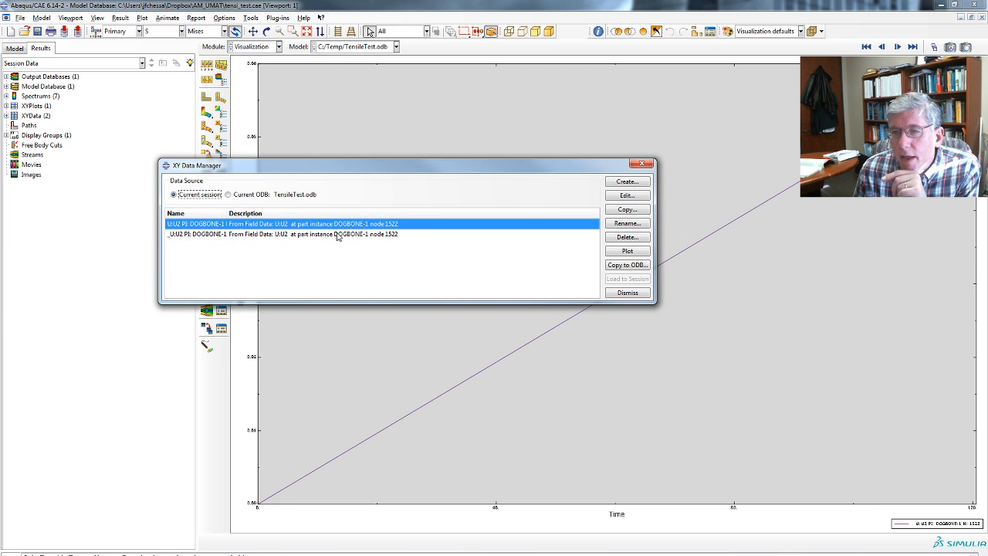
click(293, 234)
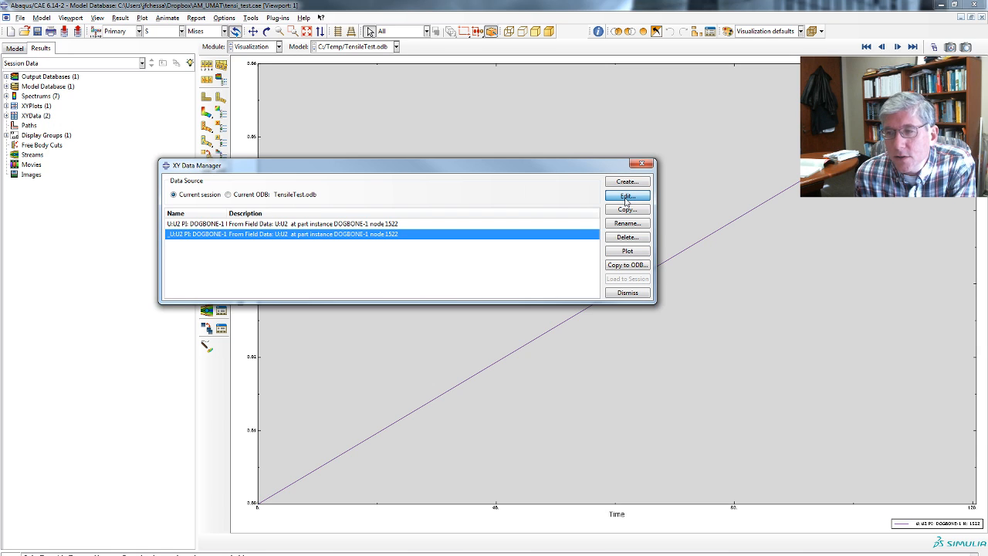
Show the node 1522 data table, select all cells and copy them.
click(627, 196)
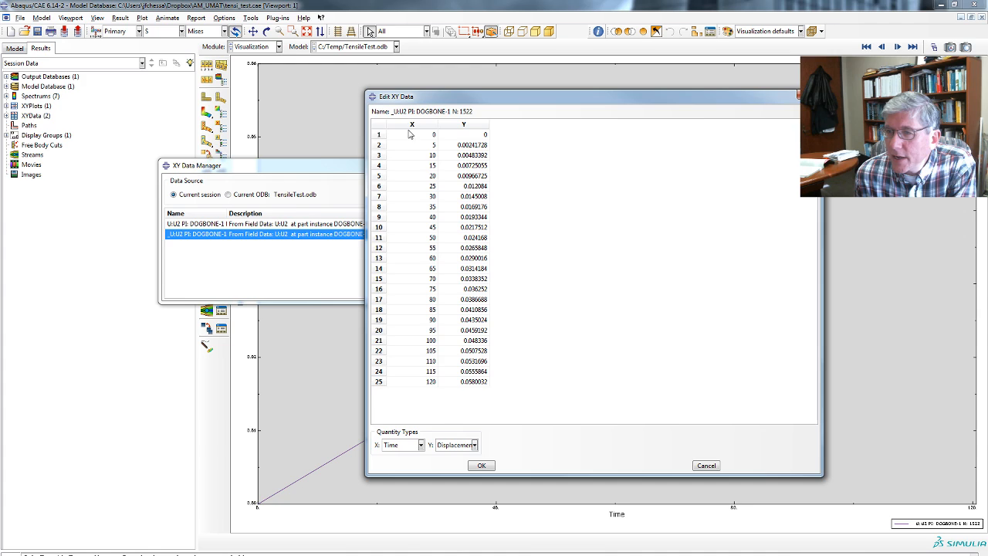
mouse_move(456, 226)
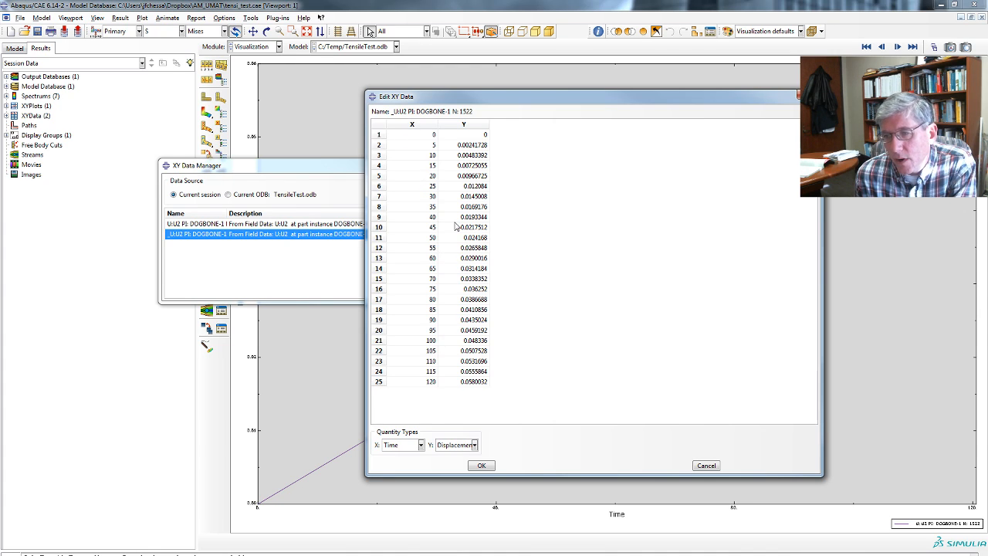
mouse_move(417, 135)
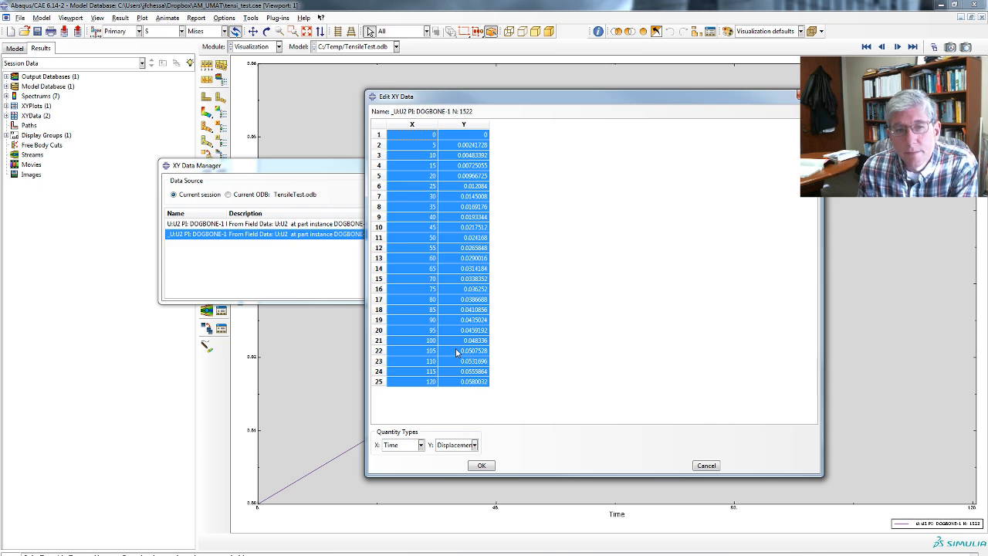
right_click(456, 350)
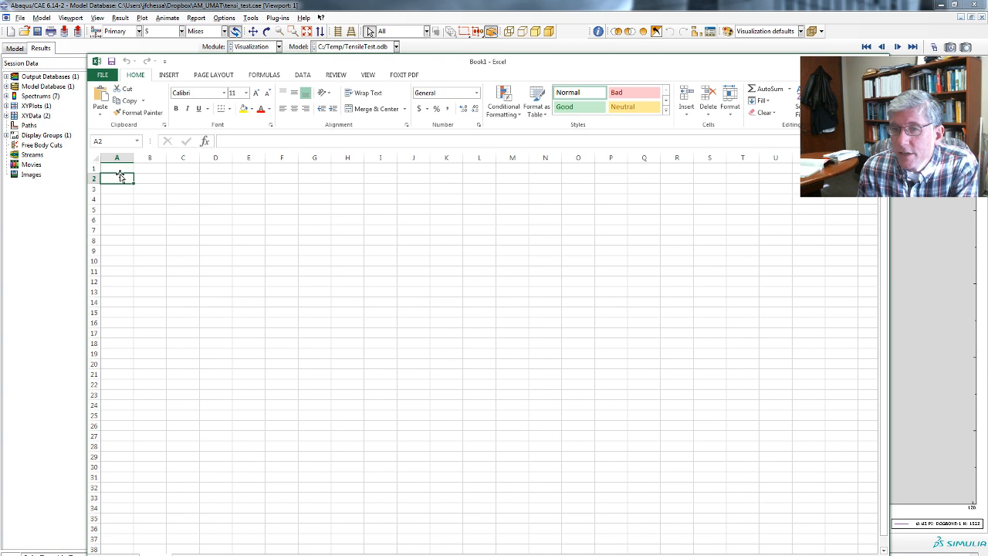
Paste the 25 time–U2 pairs into Excel at cell A1.
right_click(117, 168)
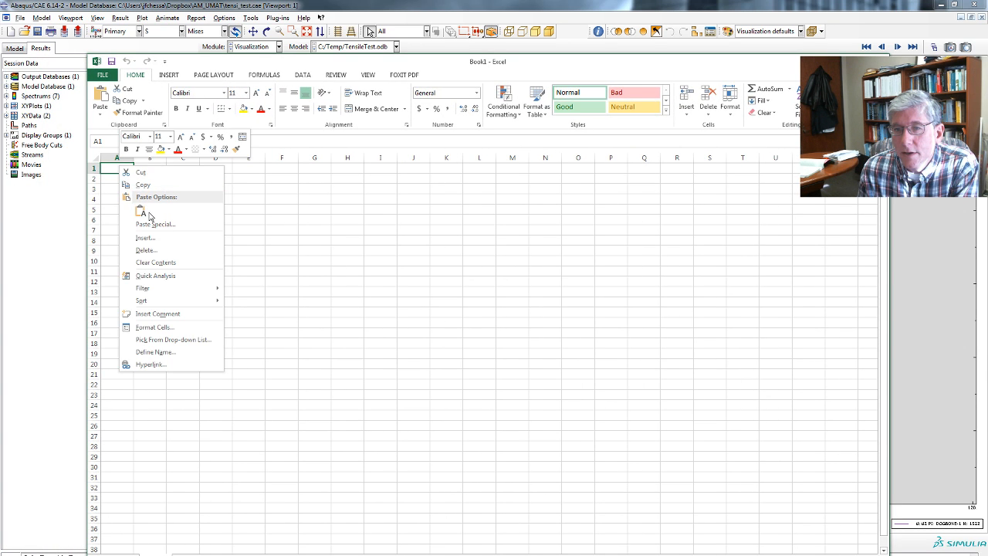
click(117, 168)
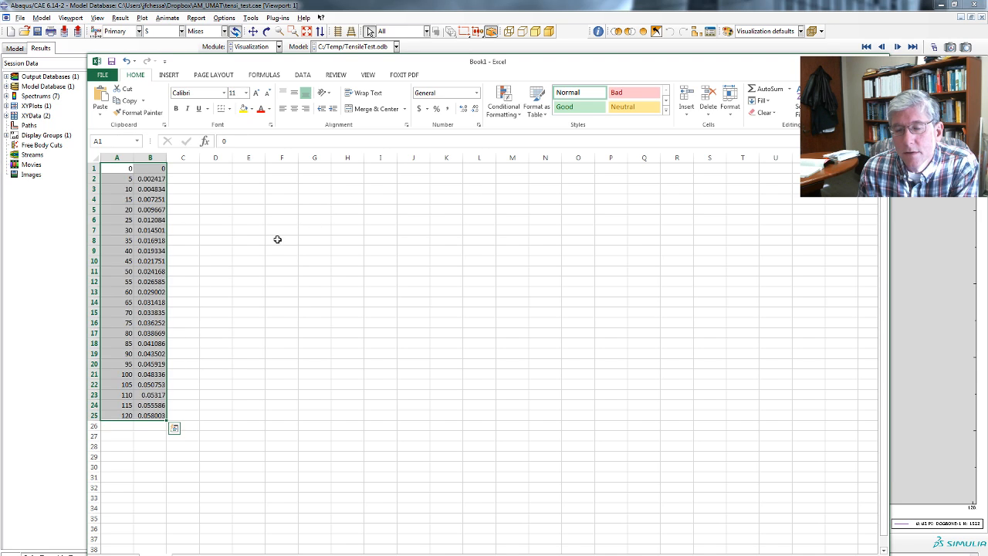
click(281, 241)
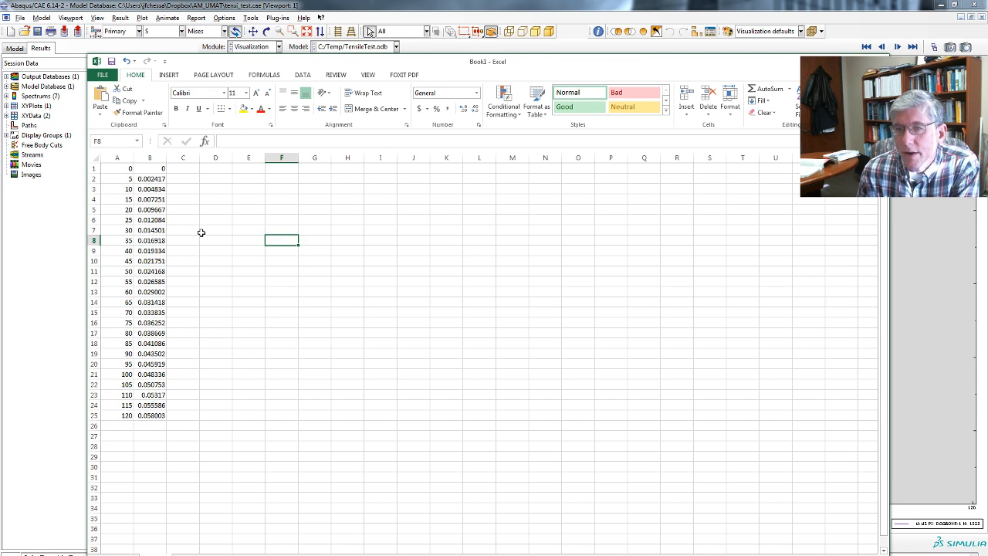
mouse_move(224, 171)
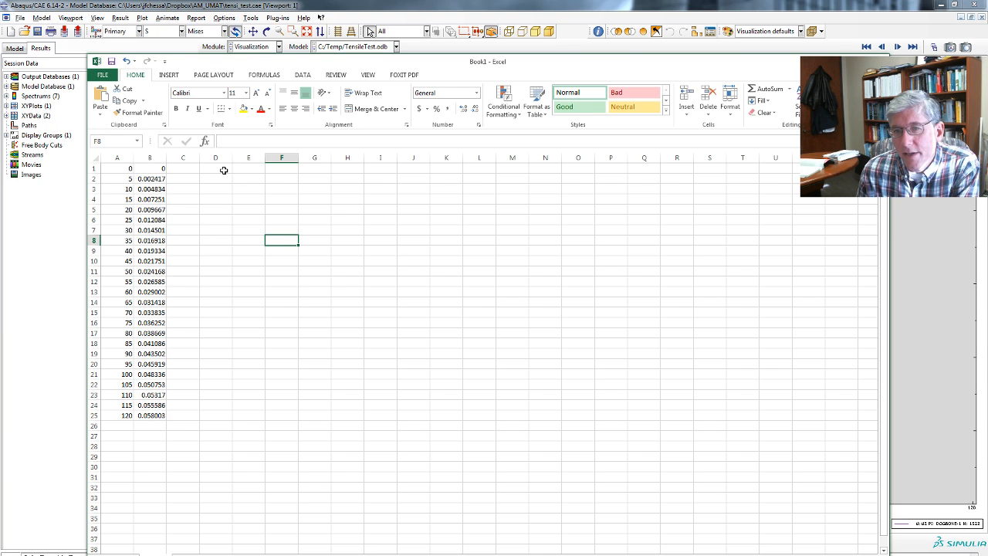
mouse_move(436, 68)
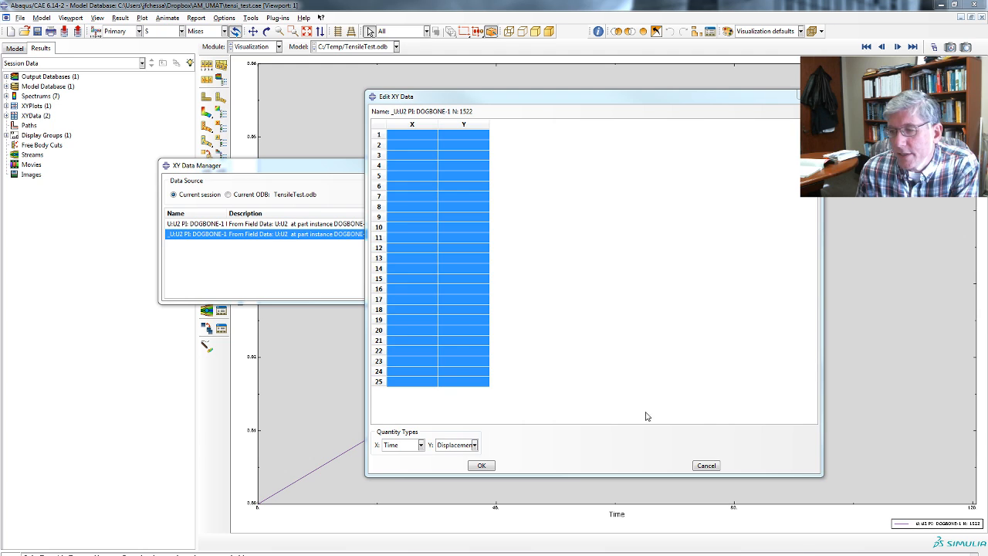
Dismiss the Edit XY Data and XY Data Manager windows and start a node query from Tools.
click(705, 465)
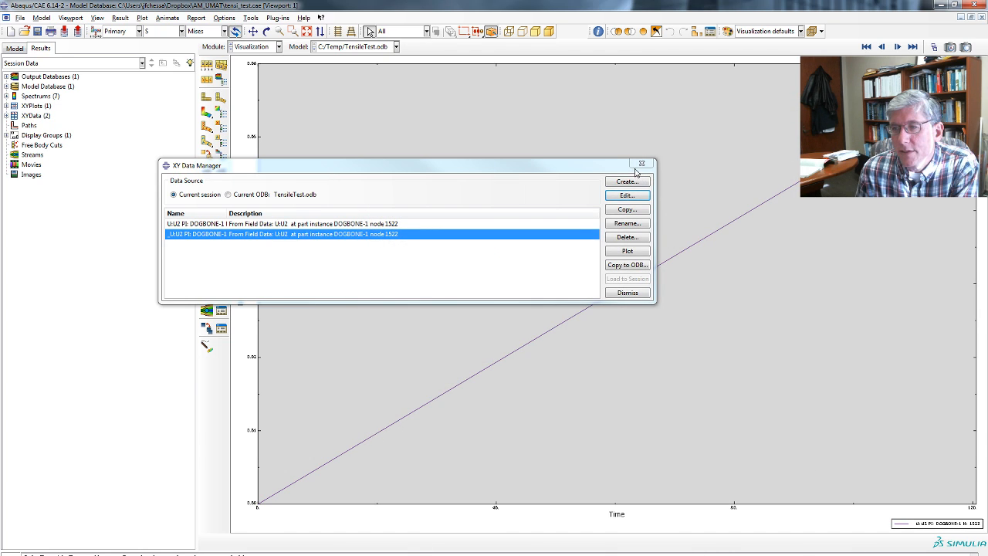
click(627, 292)
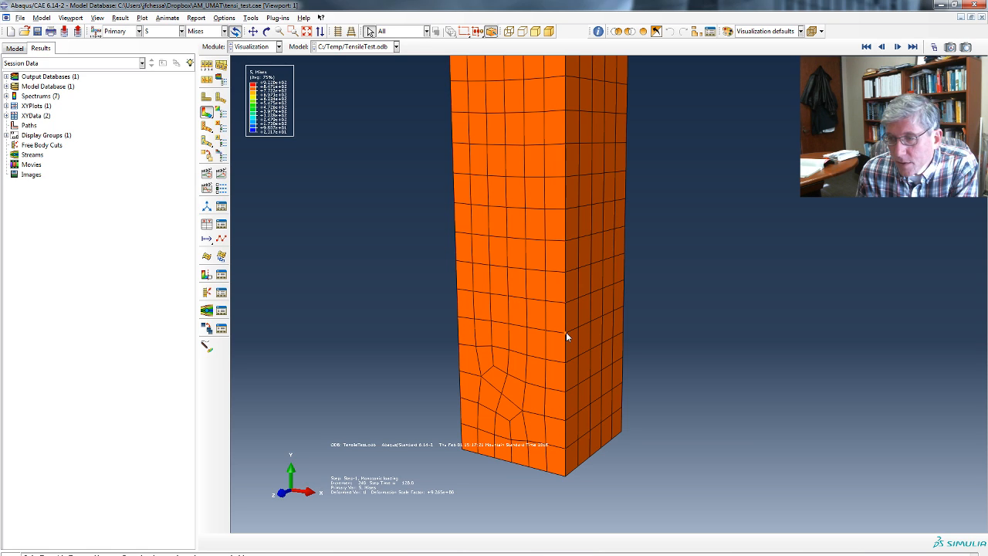
mouse_move(323, 248)
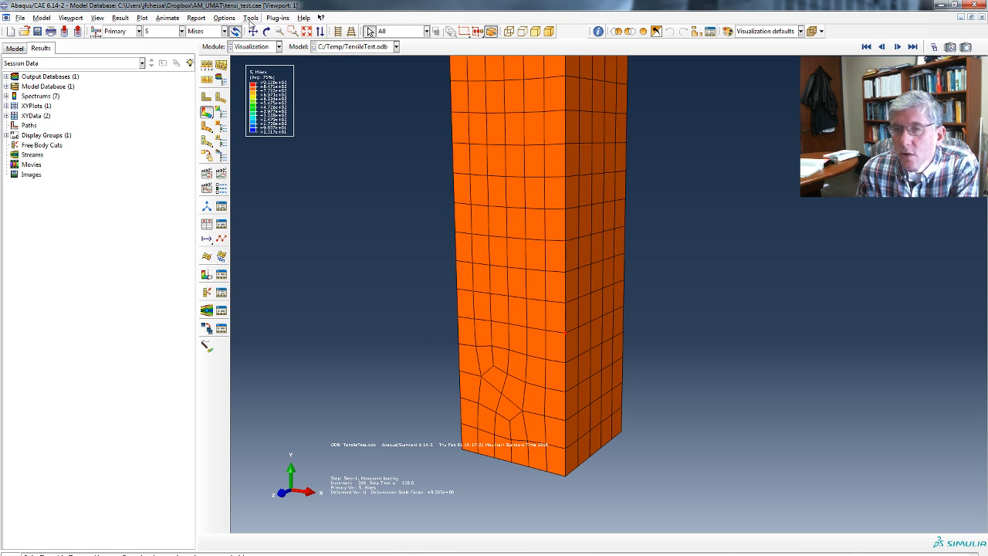
click(250, 18)
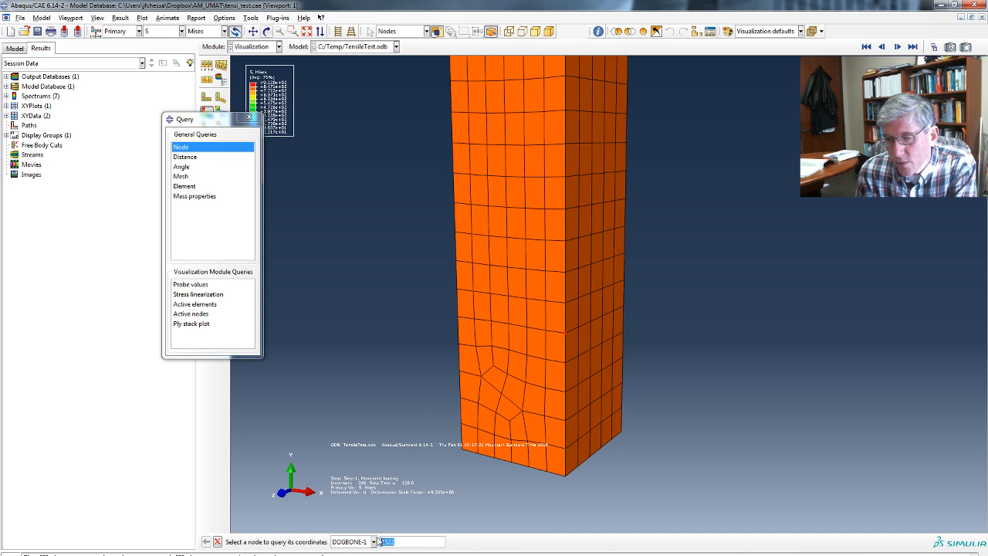
mouse_move(282, 483)
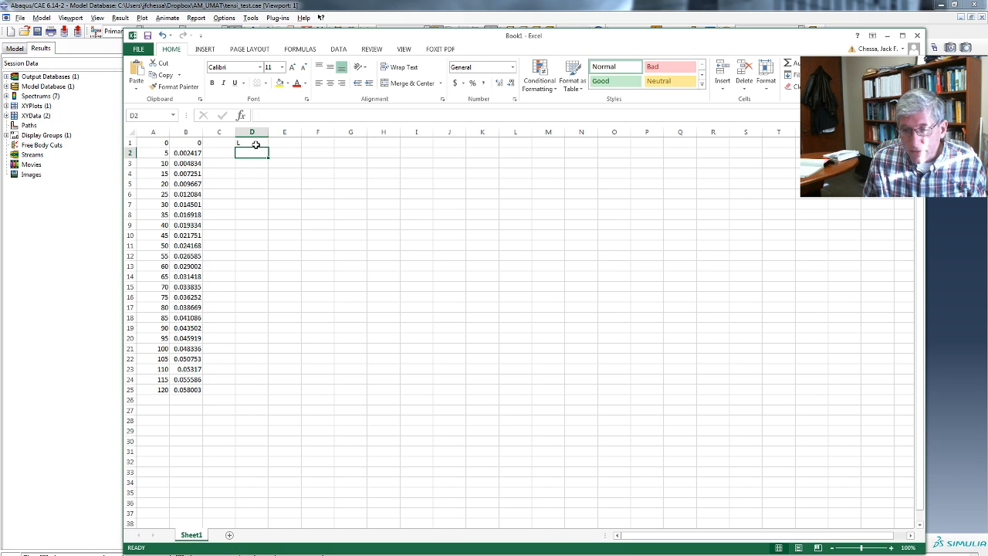
Enter the 1.875 length in column D and head column E 'eps'.
text(1.875)
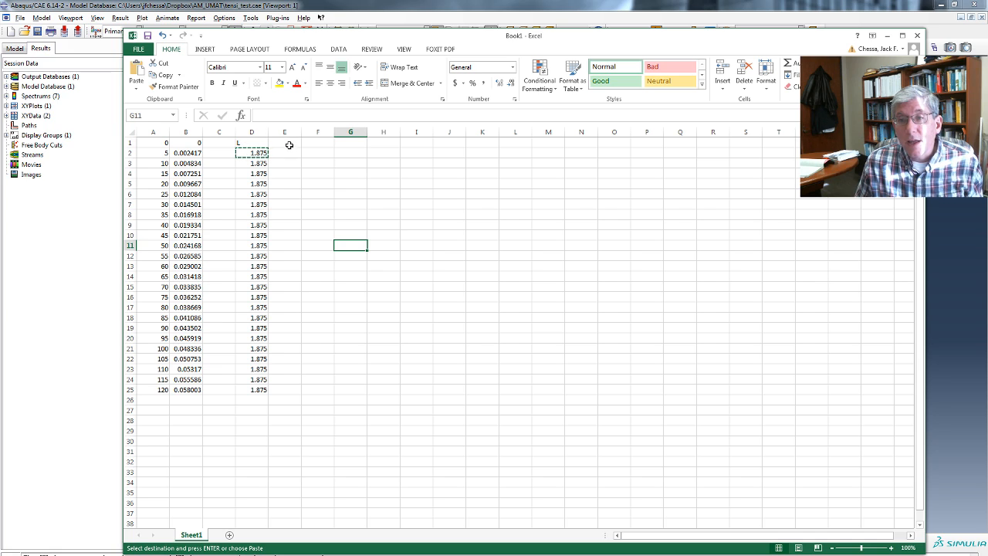
text(sp)
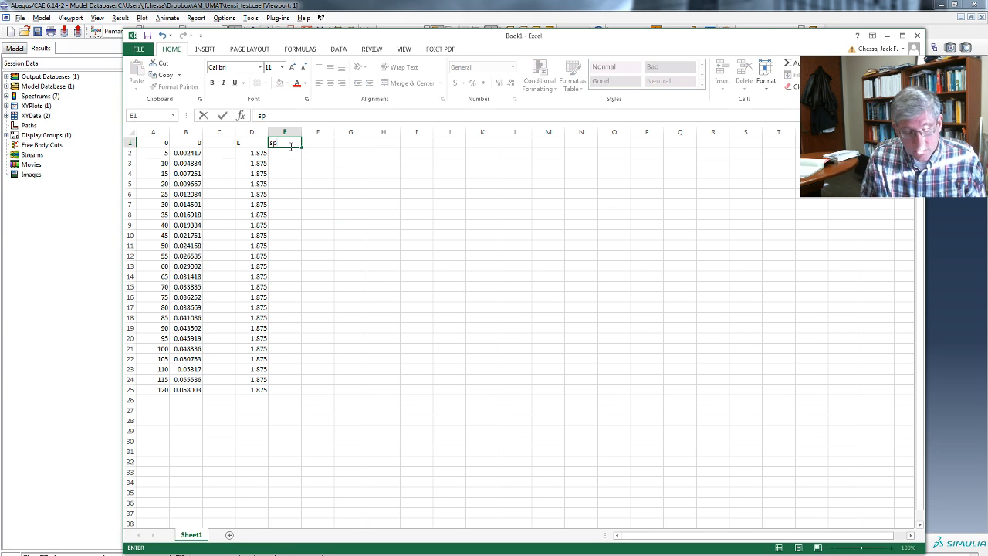
text(e)
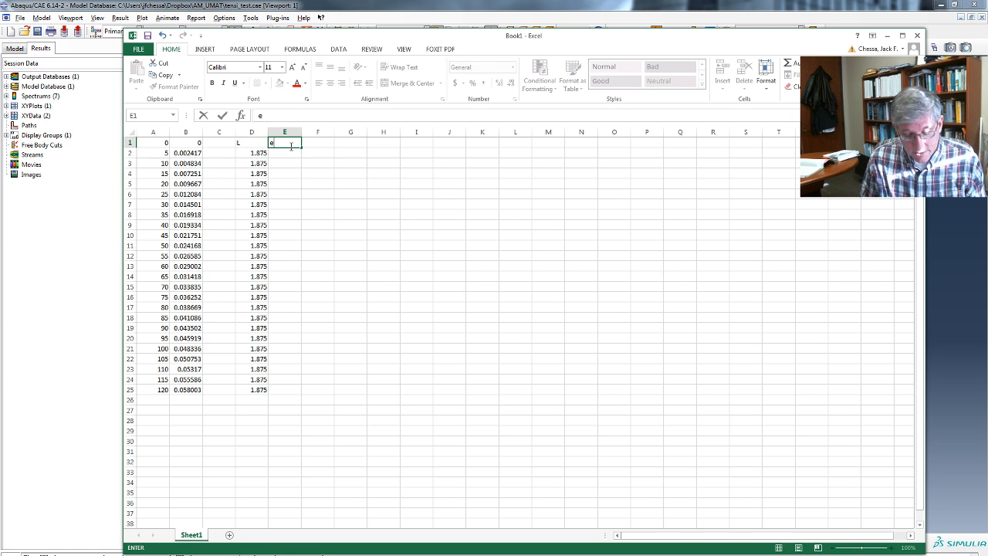
text(ps)
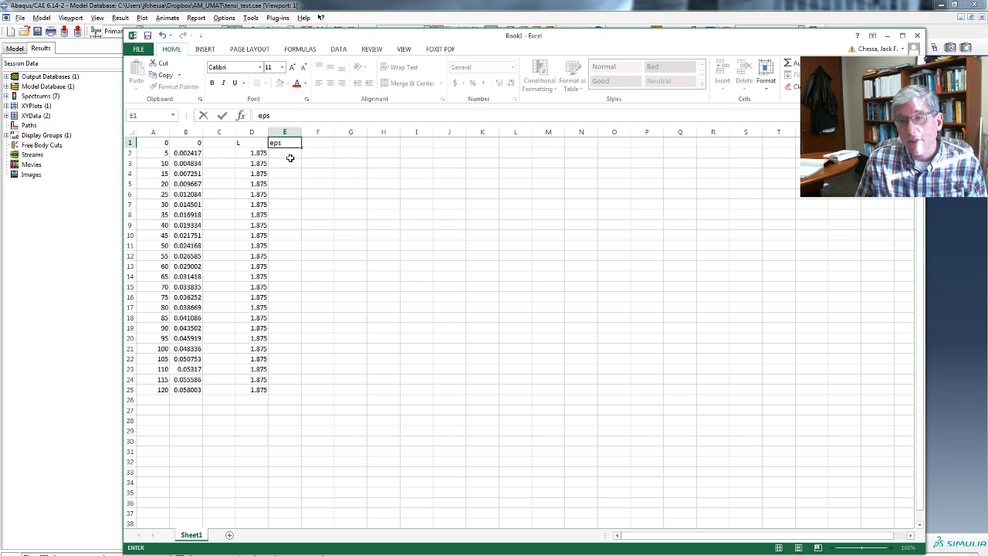
key(enter)
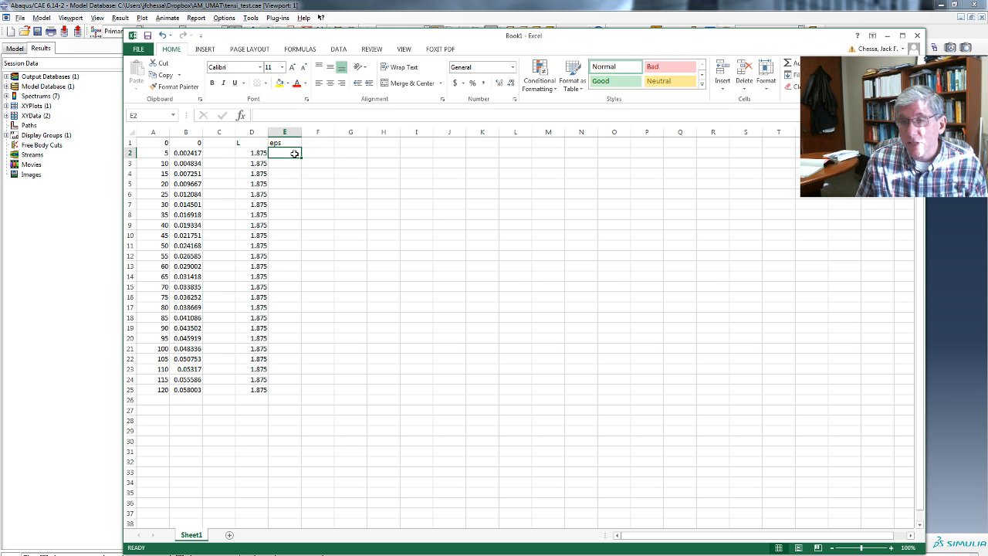
Compute strain in E2 as =B2/D2 and select E3:E20 for the formula.
text(=)
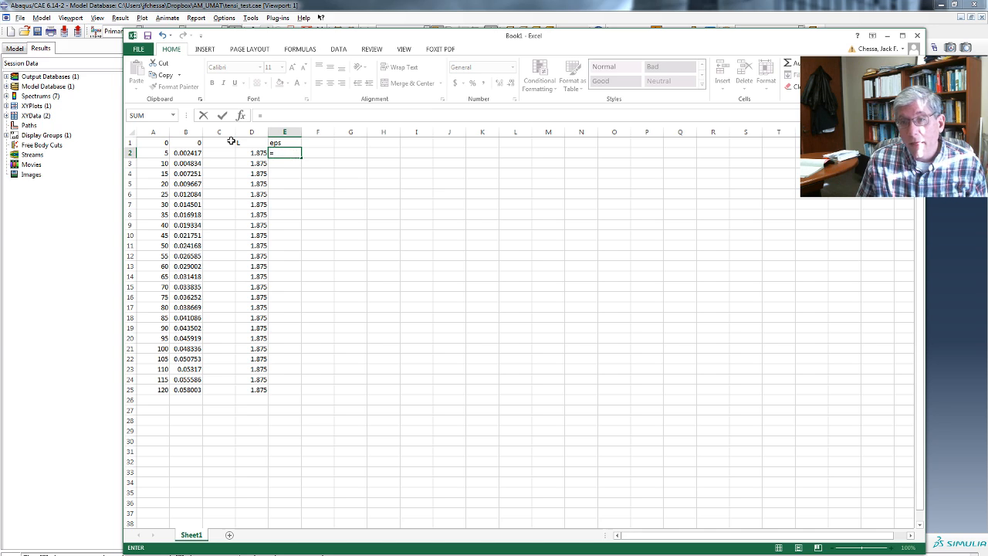
click(185, 152)
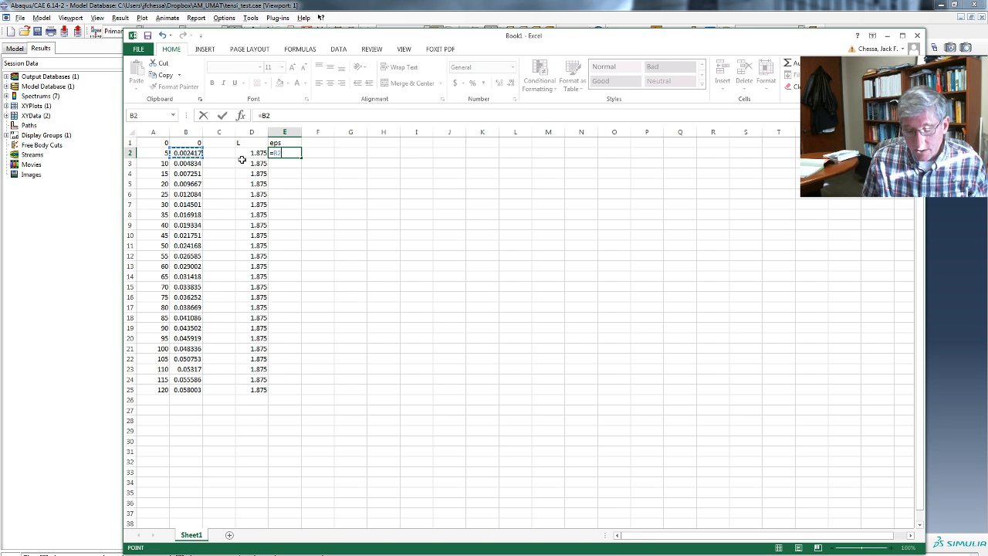
click(252, 152)
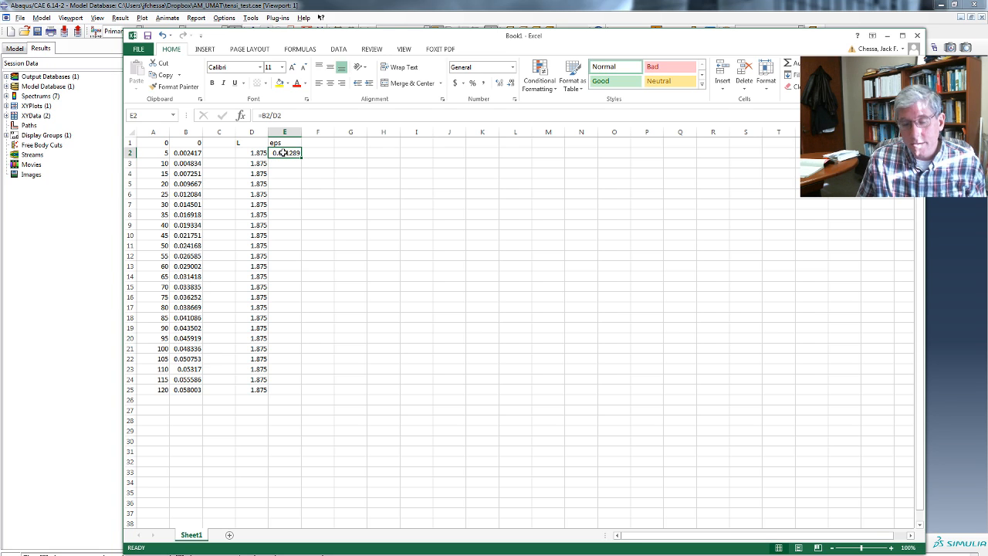
drag(285, 152, 285, 338)
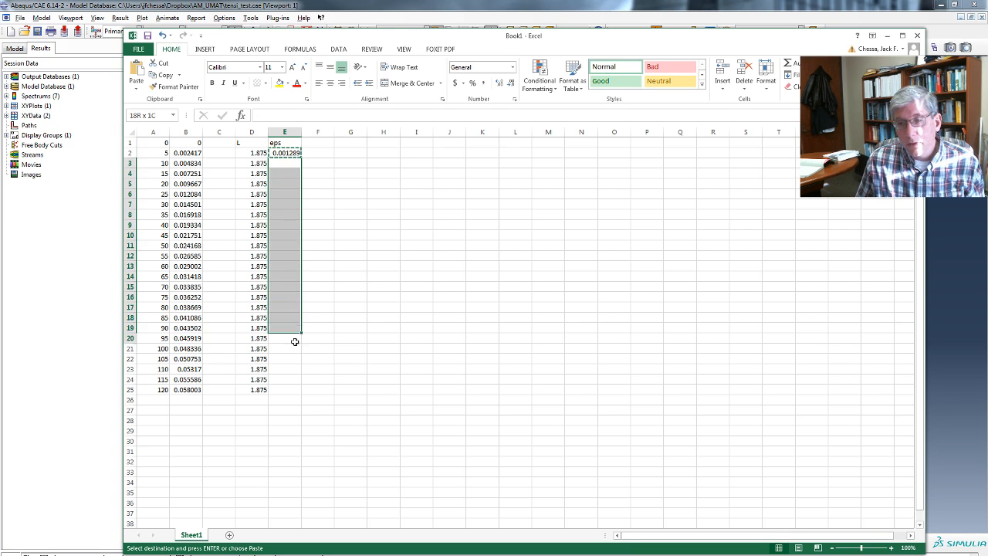